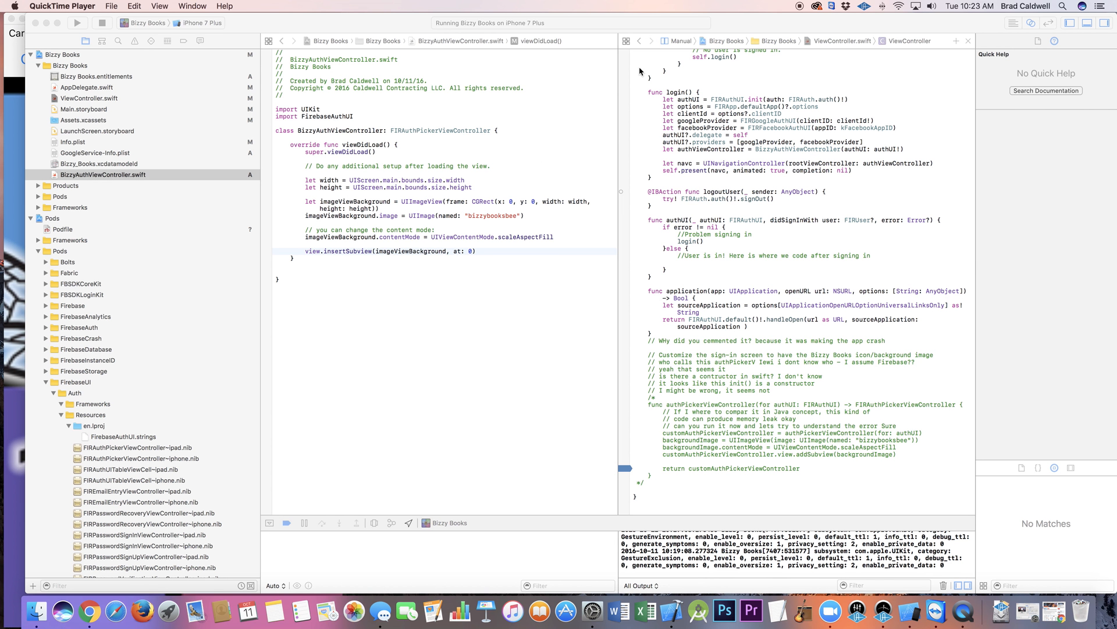
pyautogui.moveTo(551, 100)
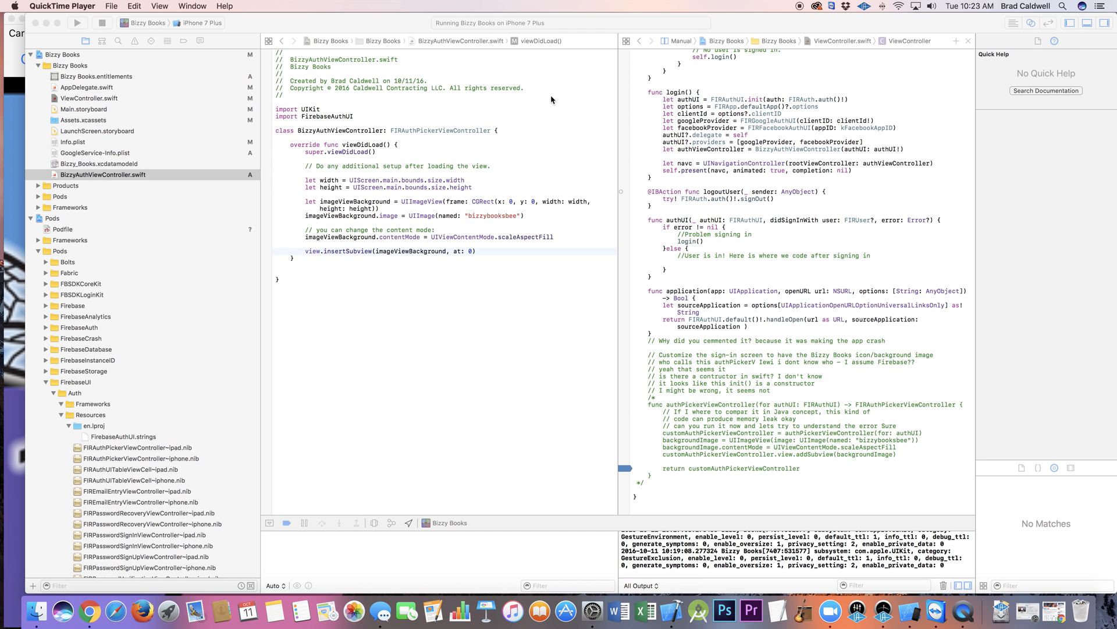
pyautogui.moveTo(548, 106)
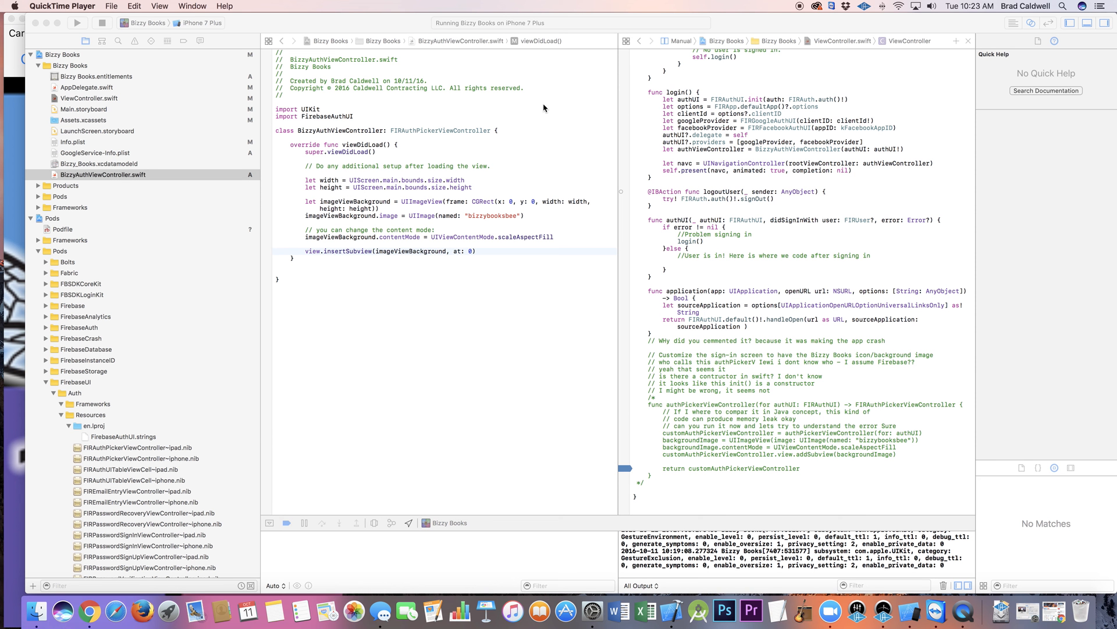
pyautogui.moveTo(542, 107)
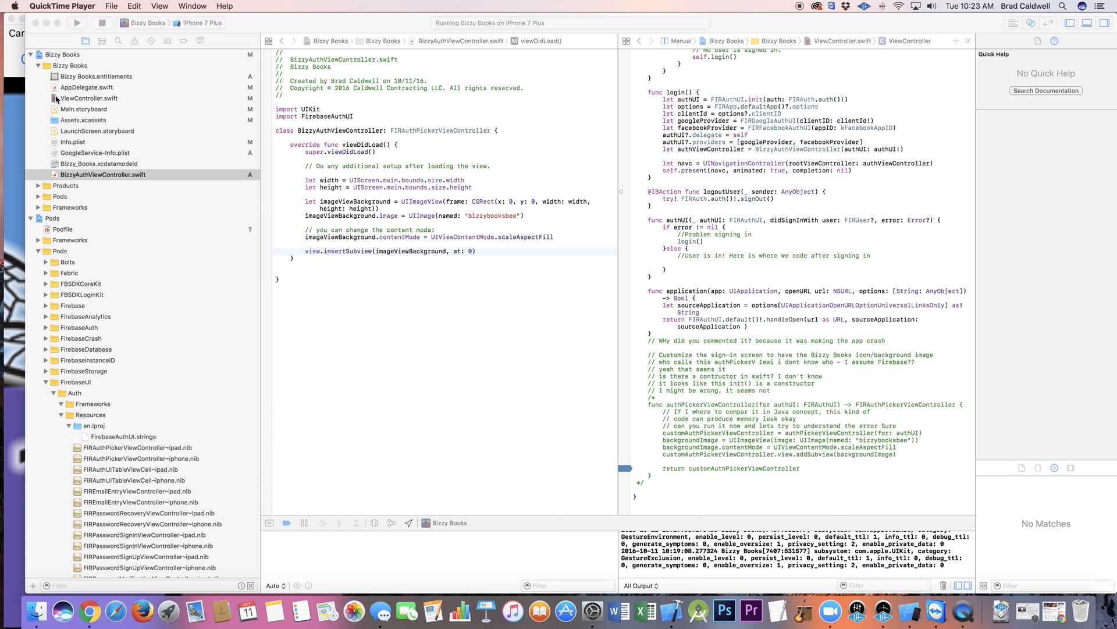
pyautogui.moveTo(11, 51)
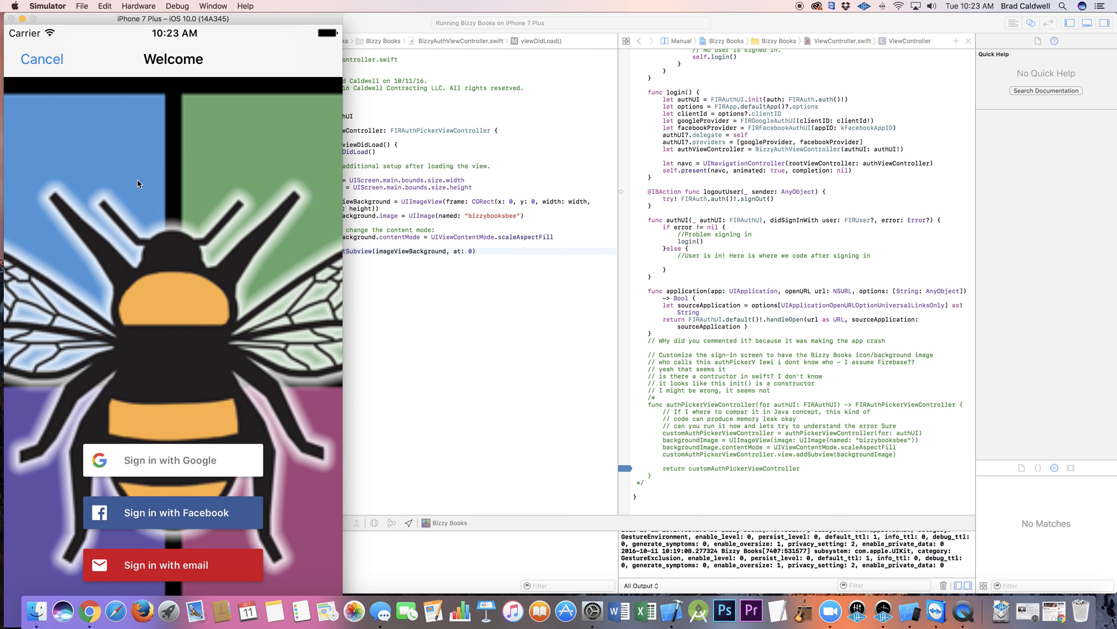
pyautogui.moveTo(247, 535)
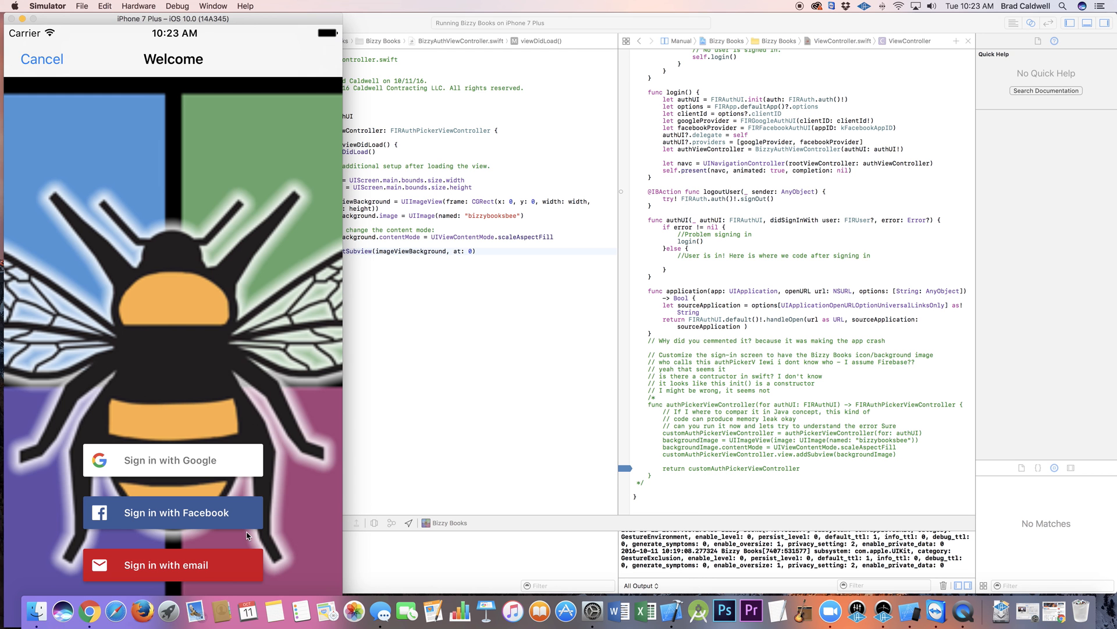
pyautogui.moveTo(257, 193)
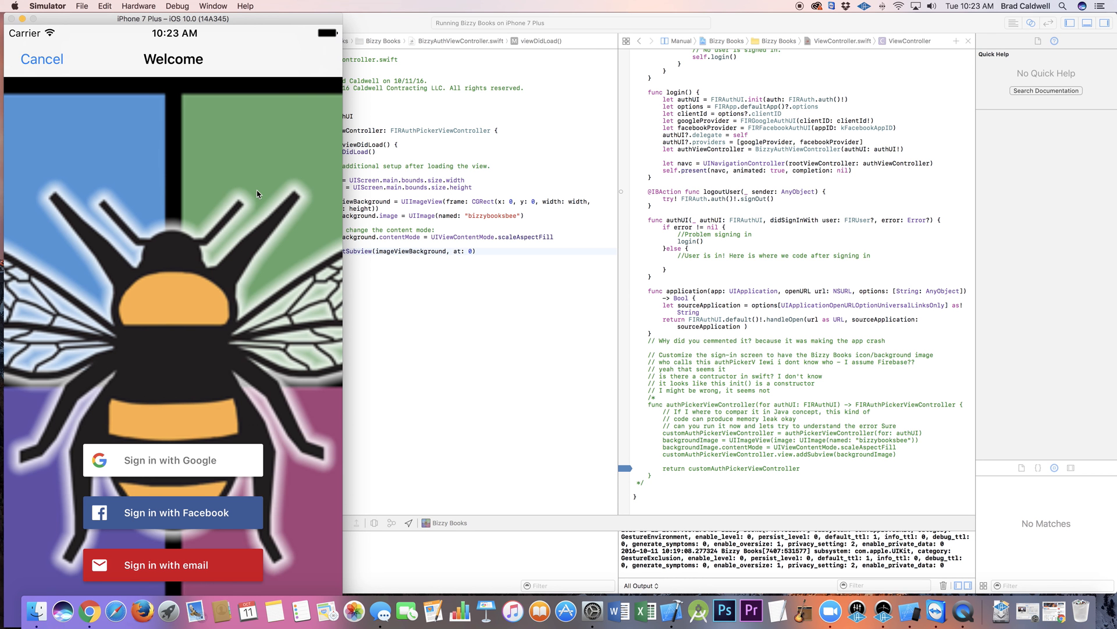
pyautogui.moveTo(160, 363)
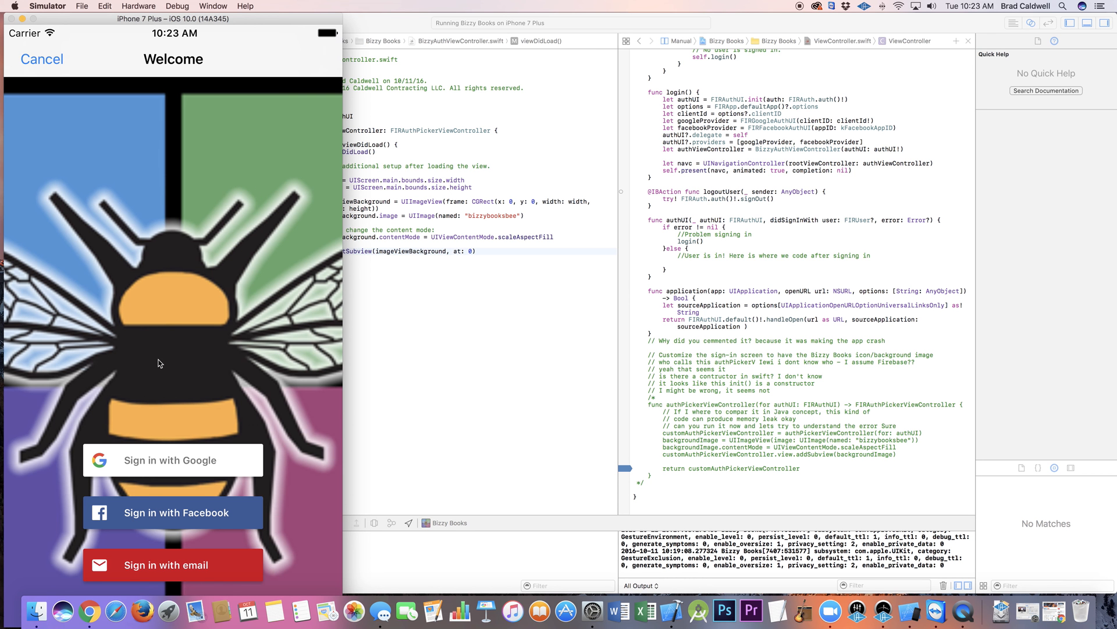
pyautogui.moveTo(306, 148)
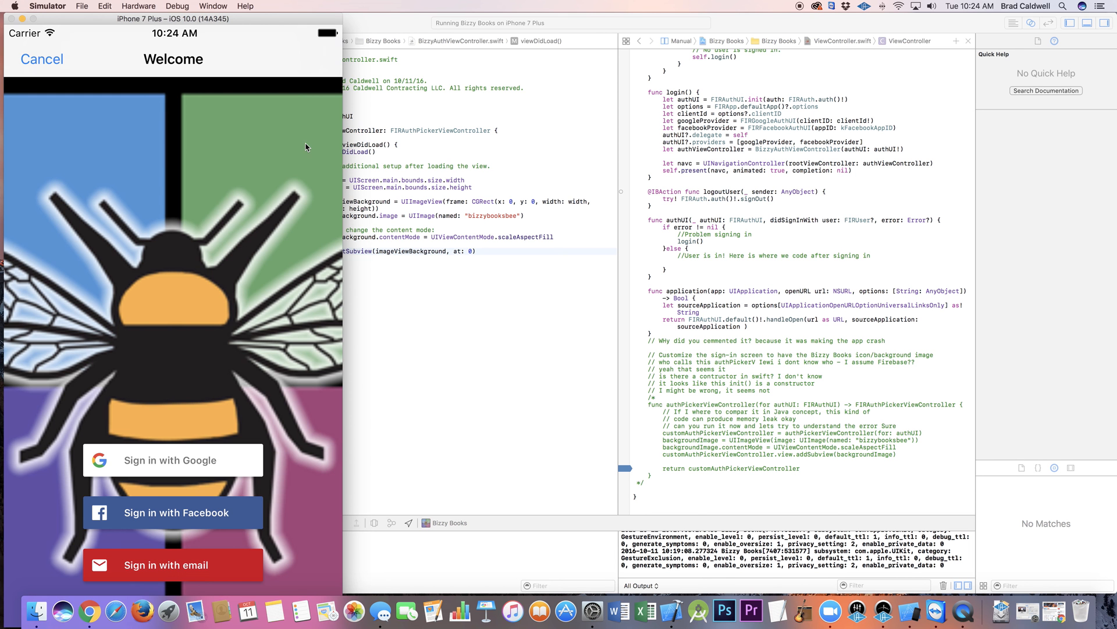
pyautogui.moveTo(370, 22)
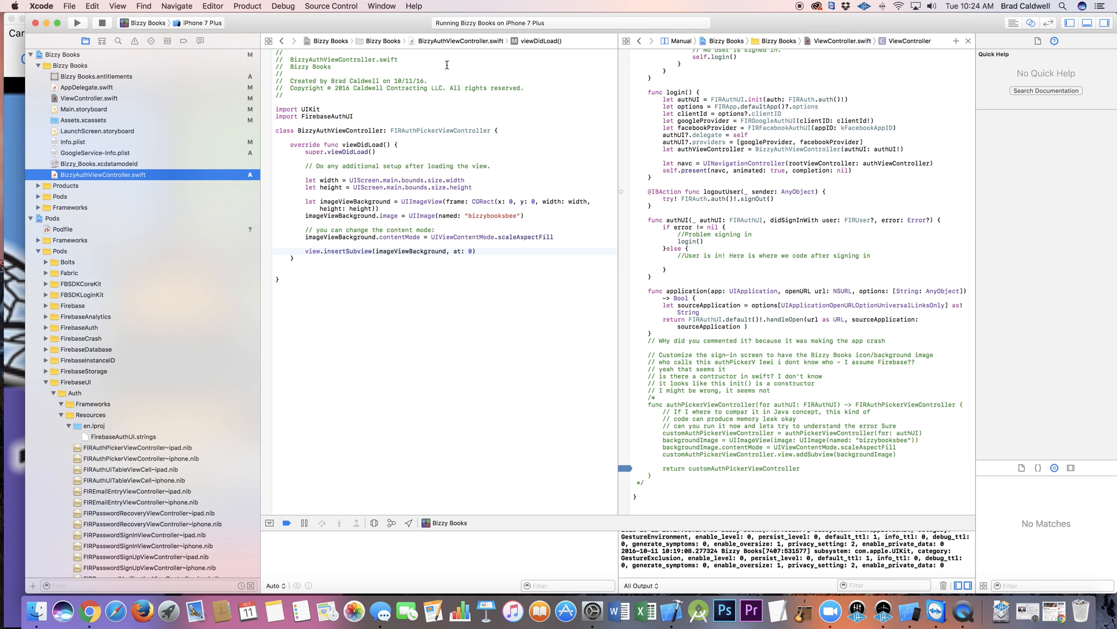
pyautogui.moveTo(585, 148)
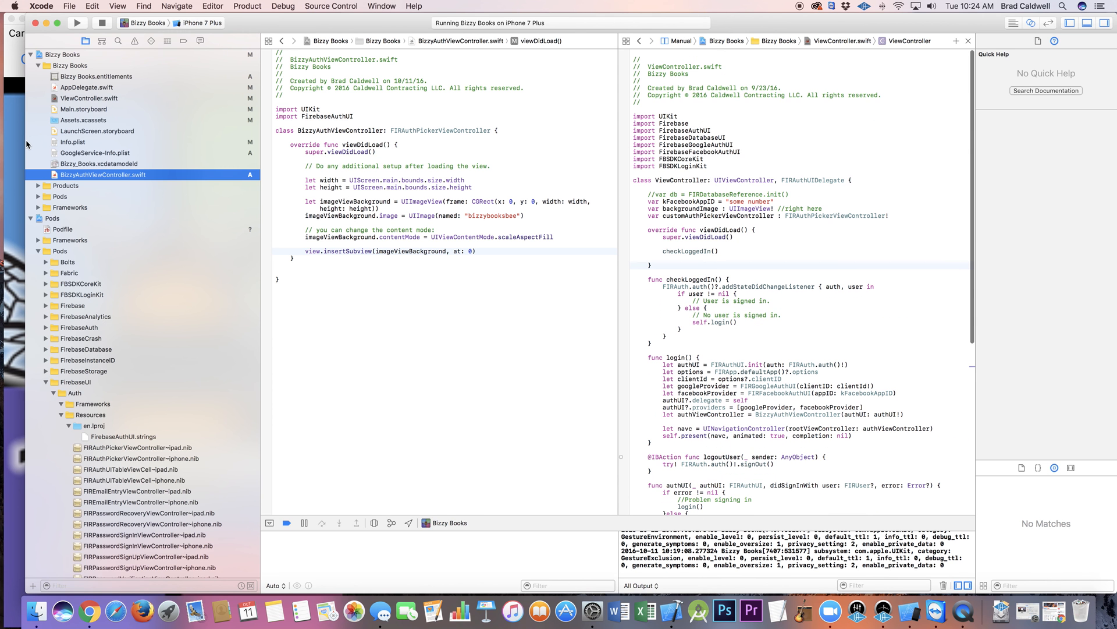
# Show Quick Help for BizzyAuthViewController and highlight its FIRAuthPickerViewController superclass.
pyautogui.click(77, 24)
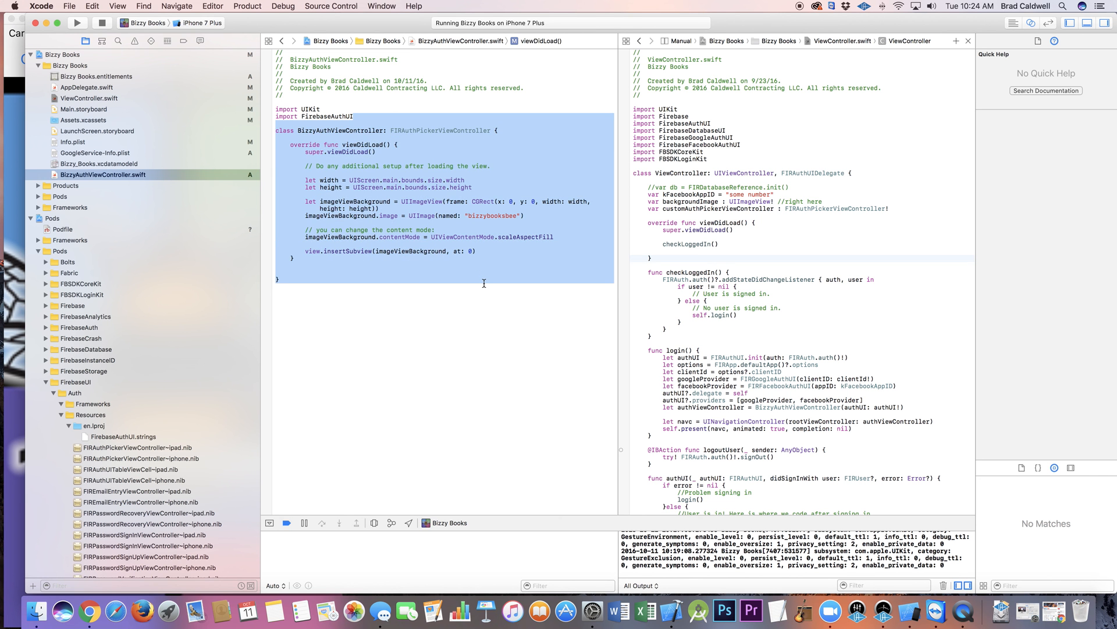
pyautogui.click(343, 286)
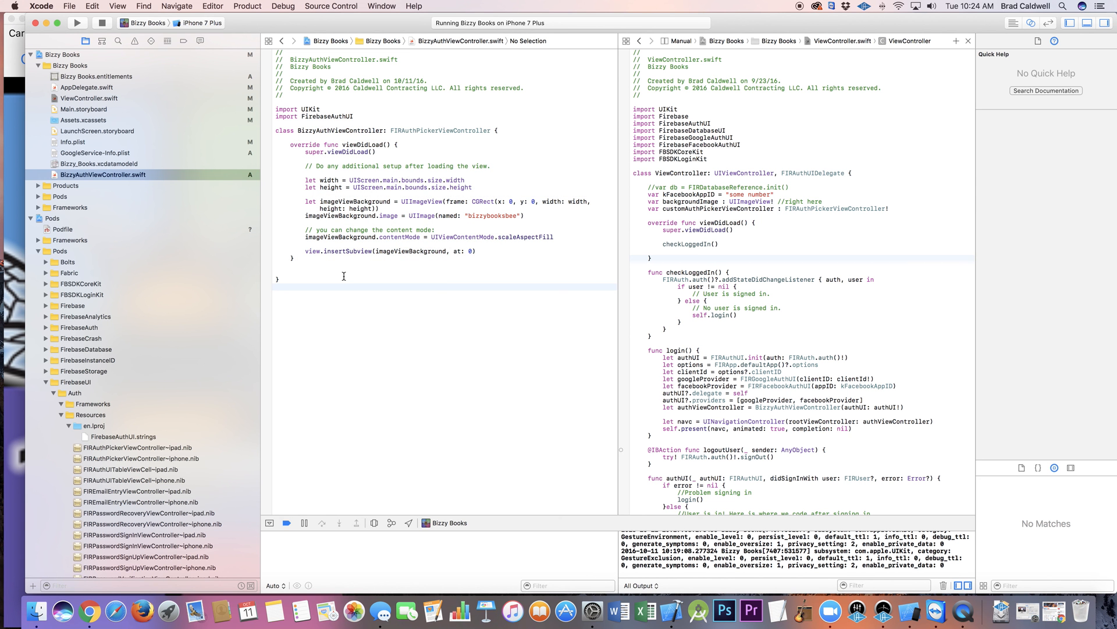
pyautogui.click(297, 130)
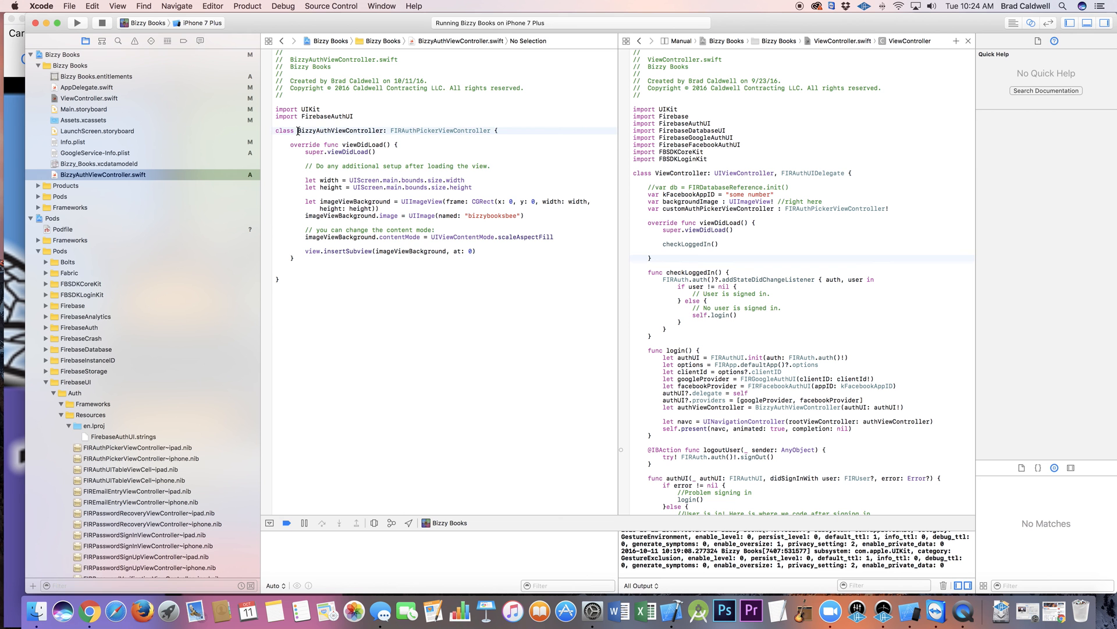
pyautogui.click(342, 130)
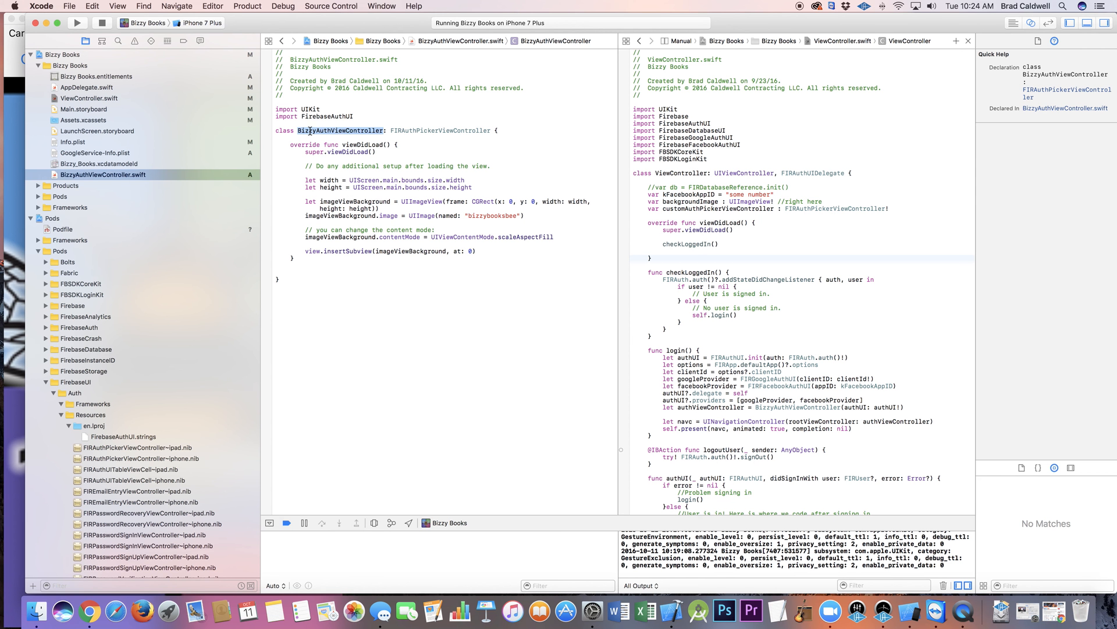
pyautogui.click(385, 130)
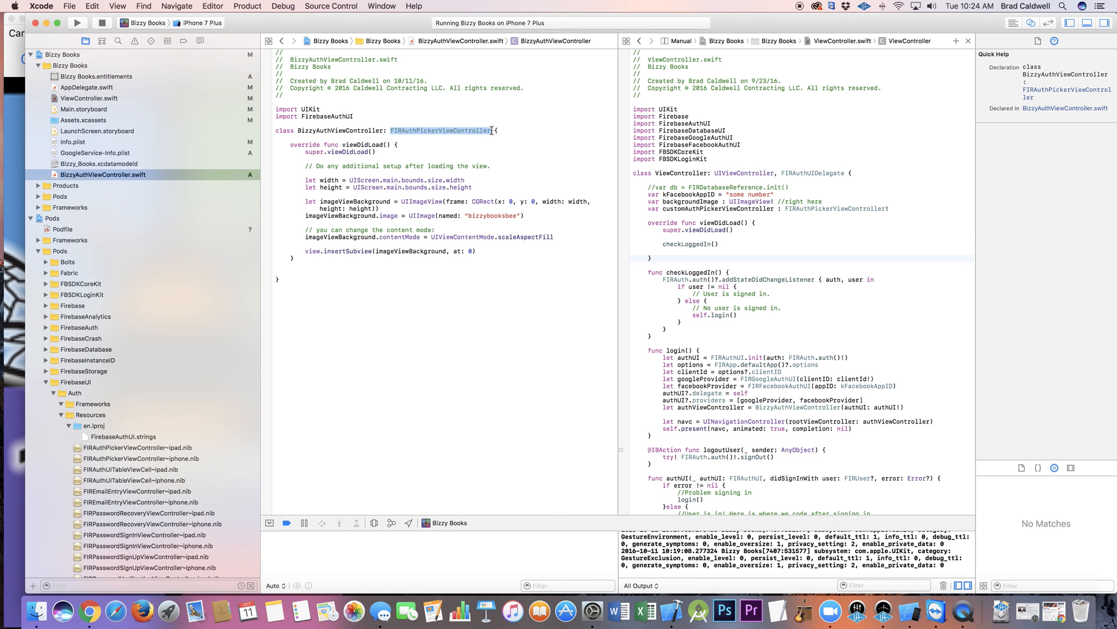
pyautogui.moveTo(422, 135)
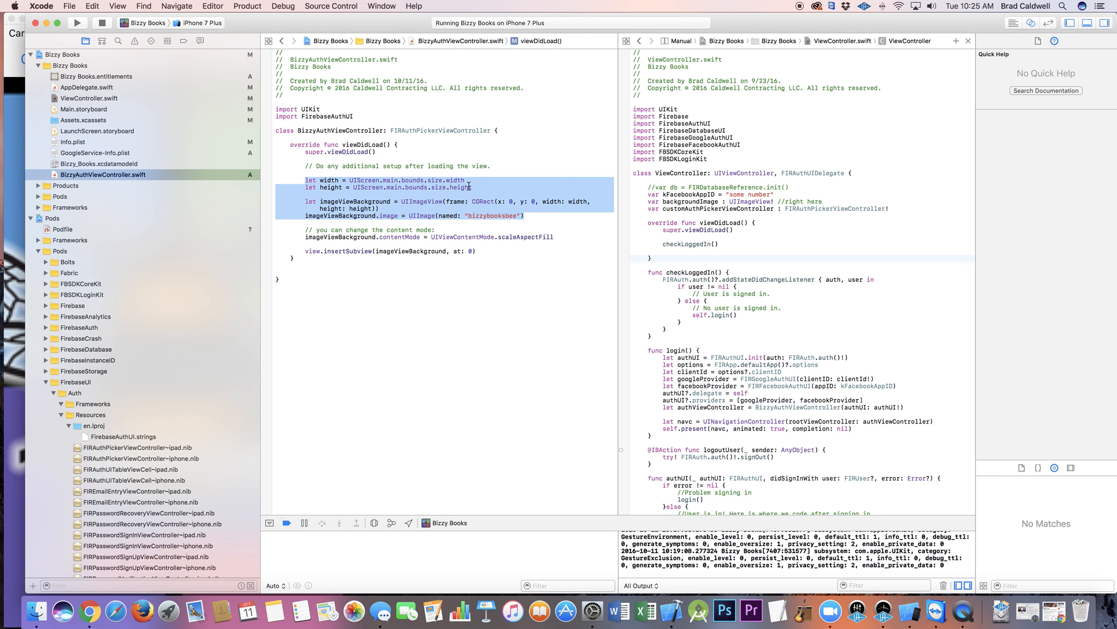
pyautogui.moveTo(503, 195)
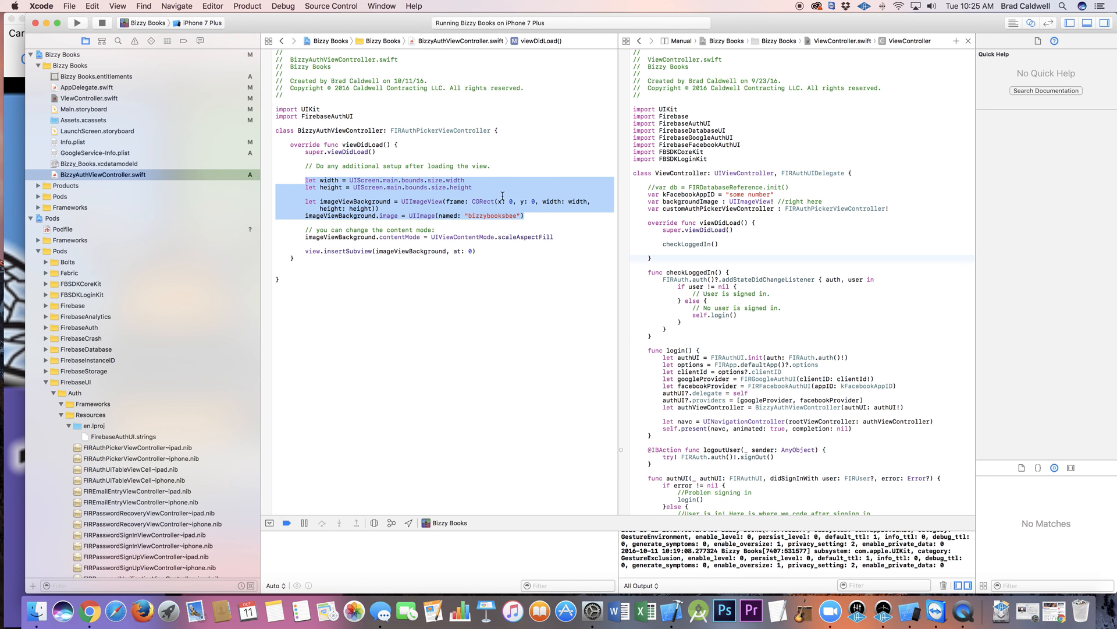
pyautogui.moveTo(313, 231)
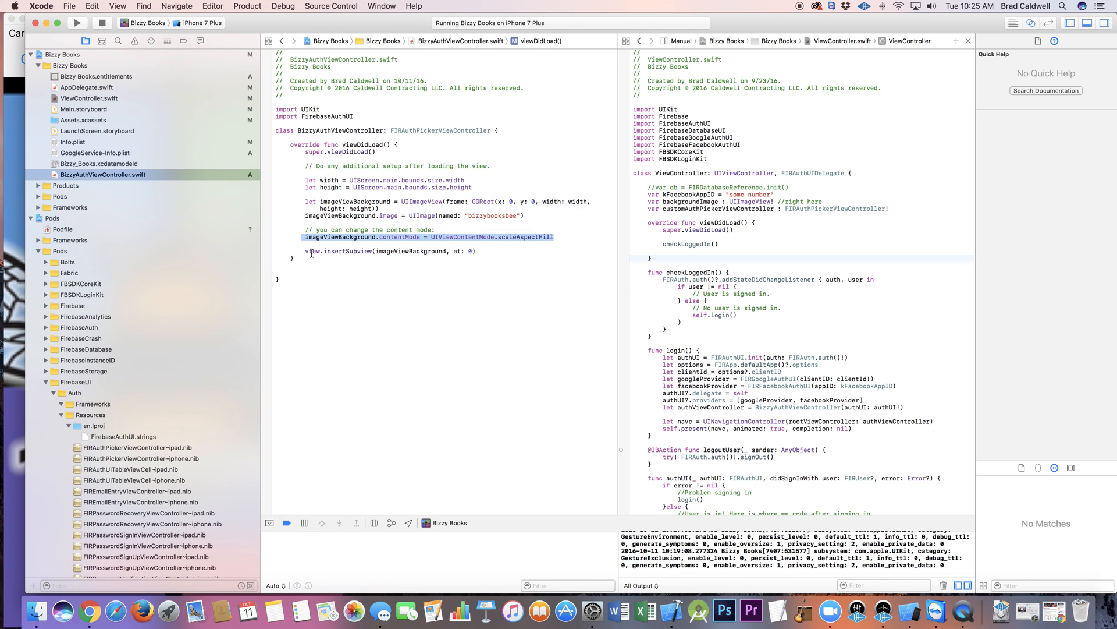
# Show Quick Help for the view property and imageViewBackground UIImageView in viewDidLoad.
pyautogui.click(310, 251)
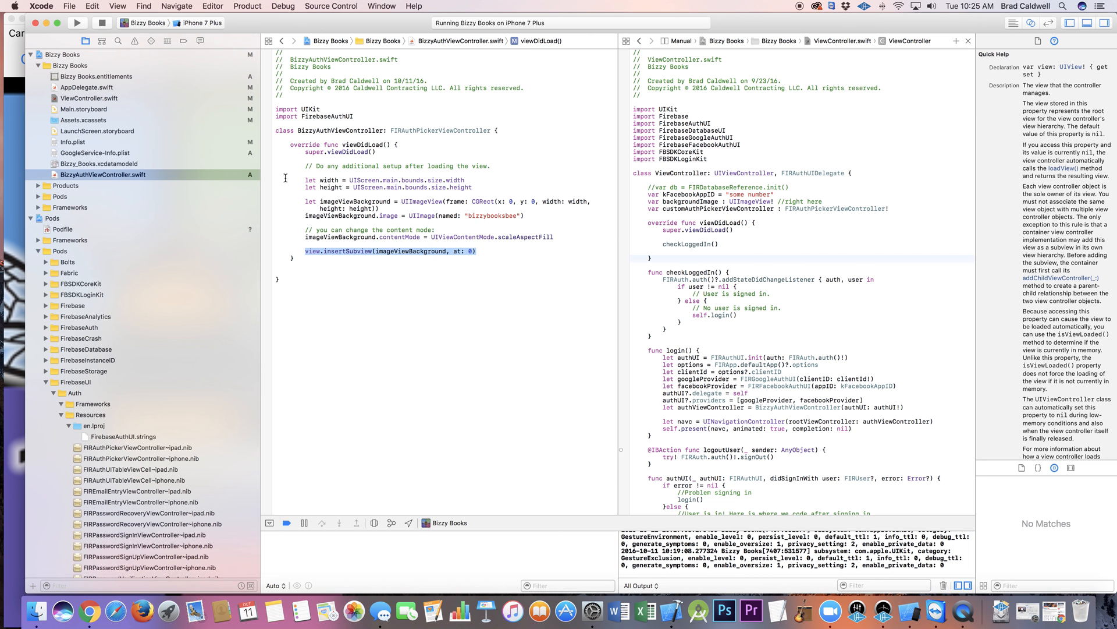
pyautogui.moveTo(332, 221)
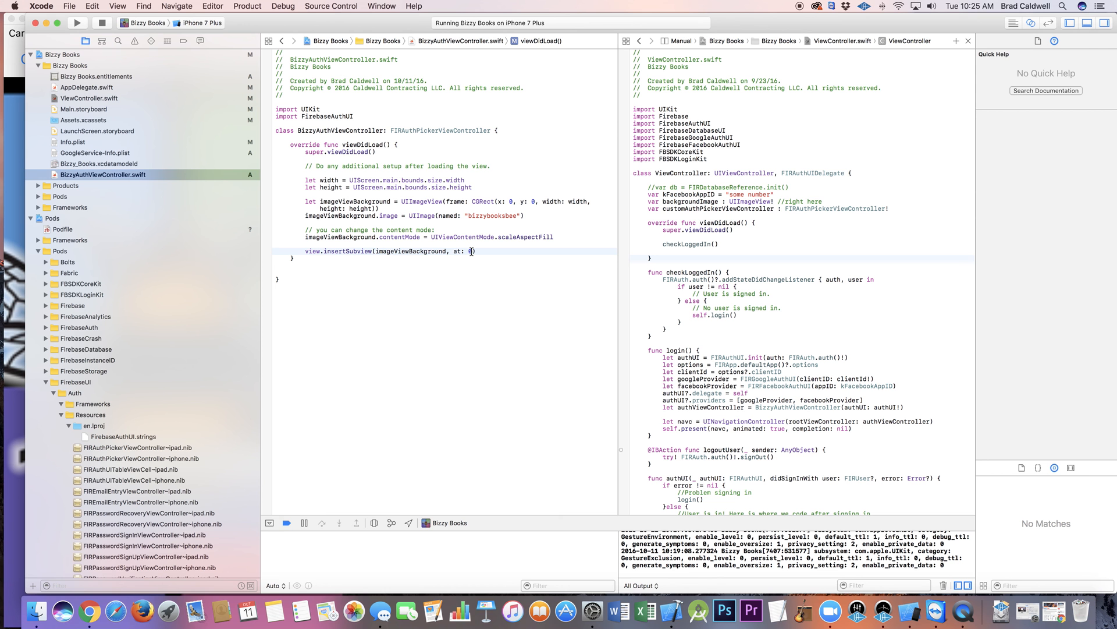
pyautogui.moveTo(315, 106)
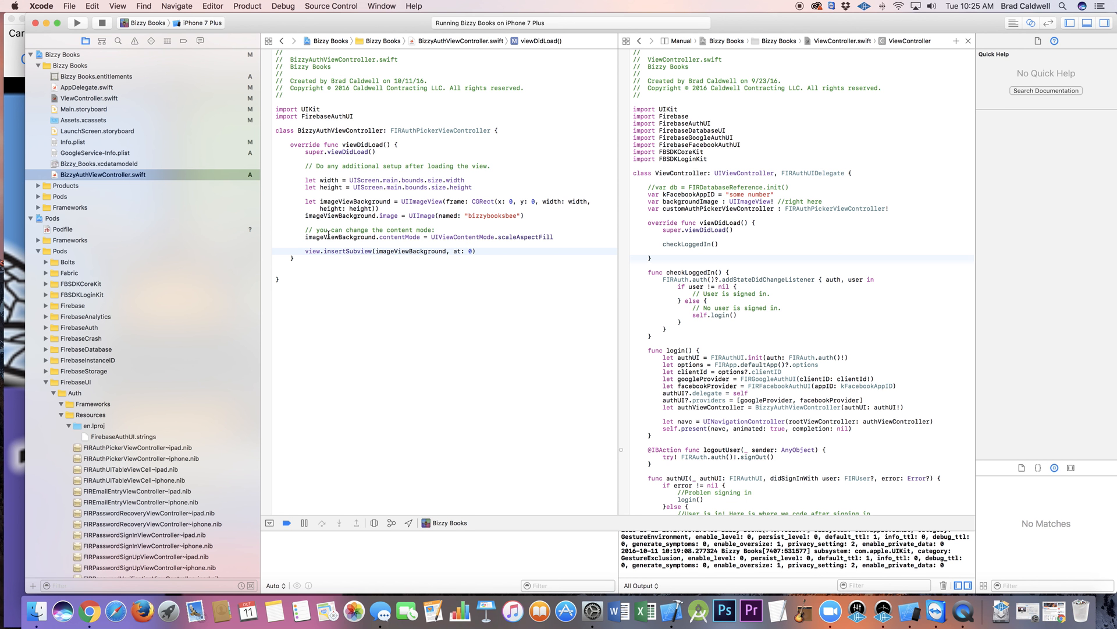
pyautogui.doubleClick(412, 252)
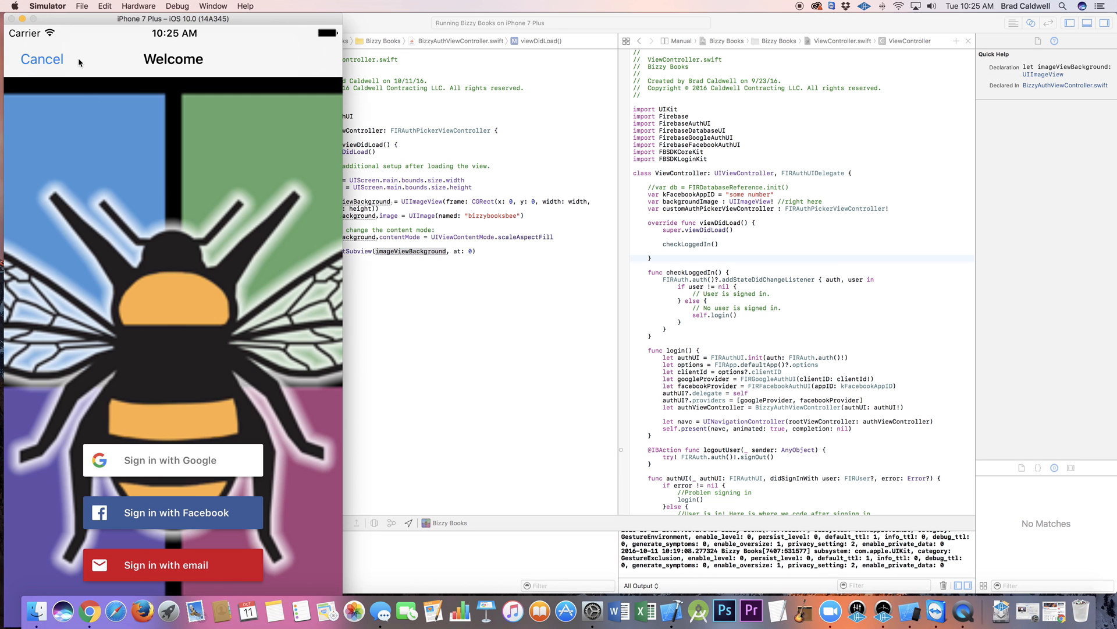
pyautogui.moveTo(148, 63)
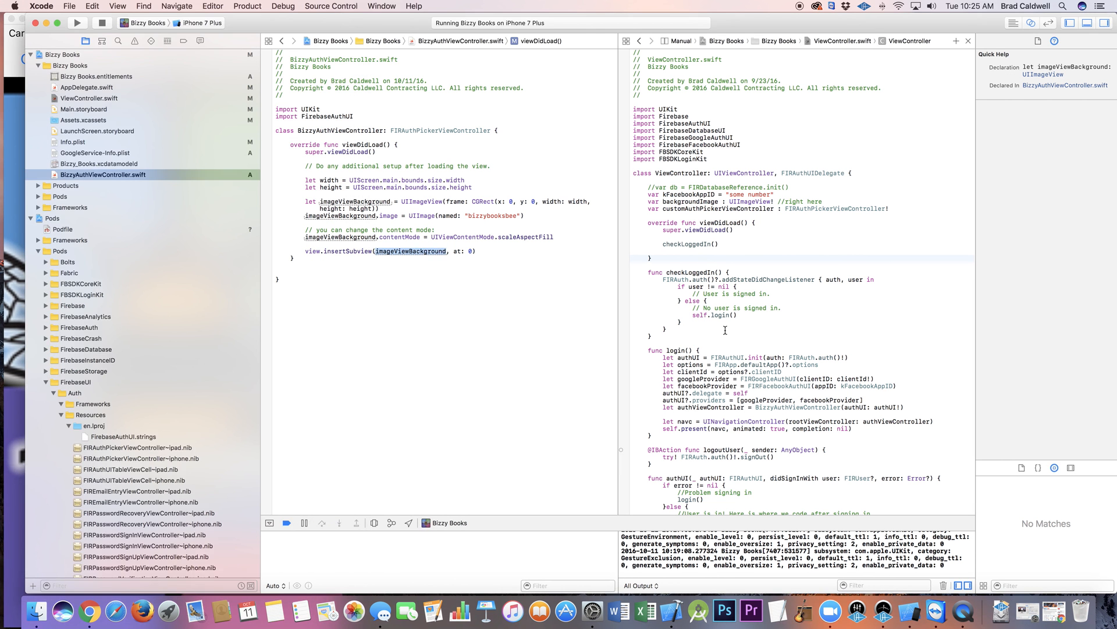
# Show Quick Help for navc, the UINavigationController wrapping the auth view controller in login().
pyautogui.scroll(-3)
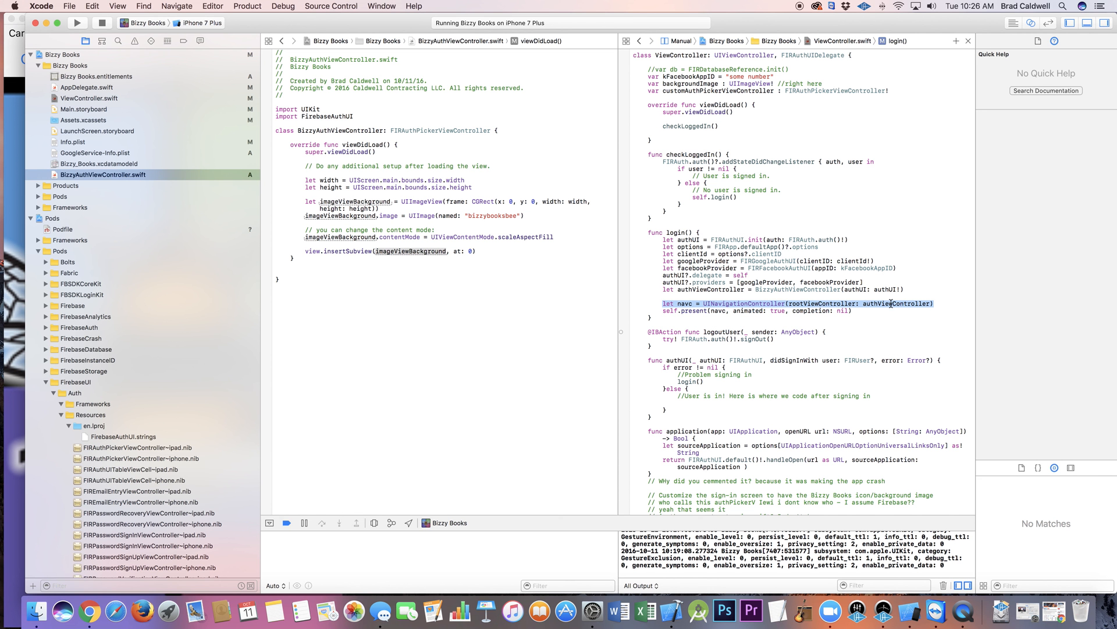
pyautogui.click(684, 311)
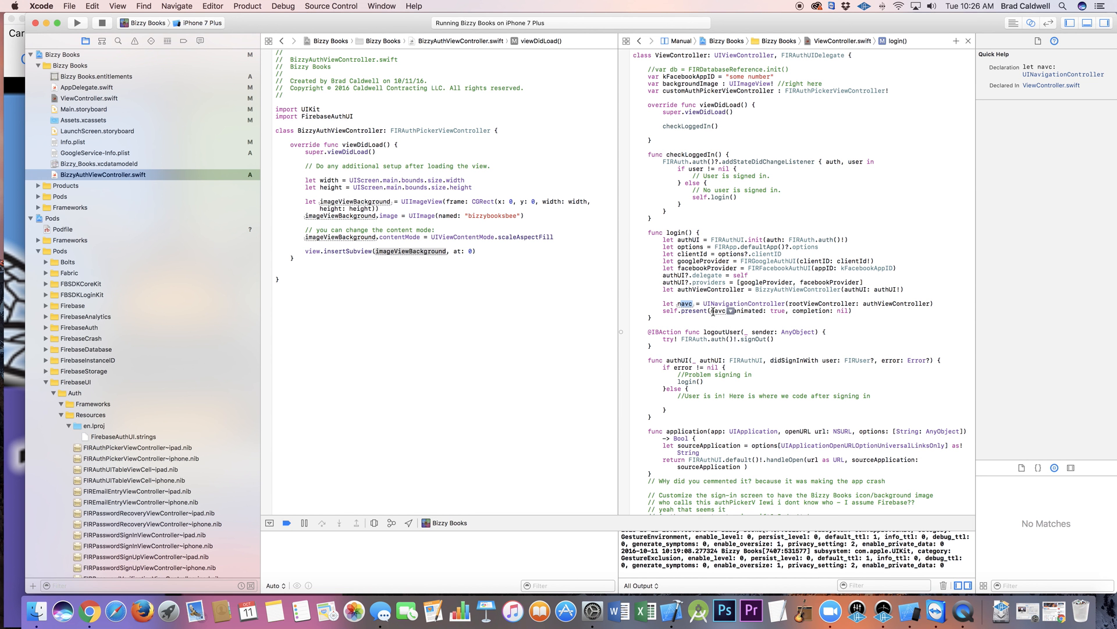
pyautogui.moveTo(703, 291)
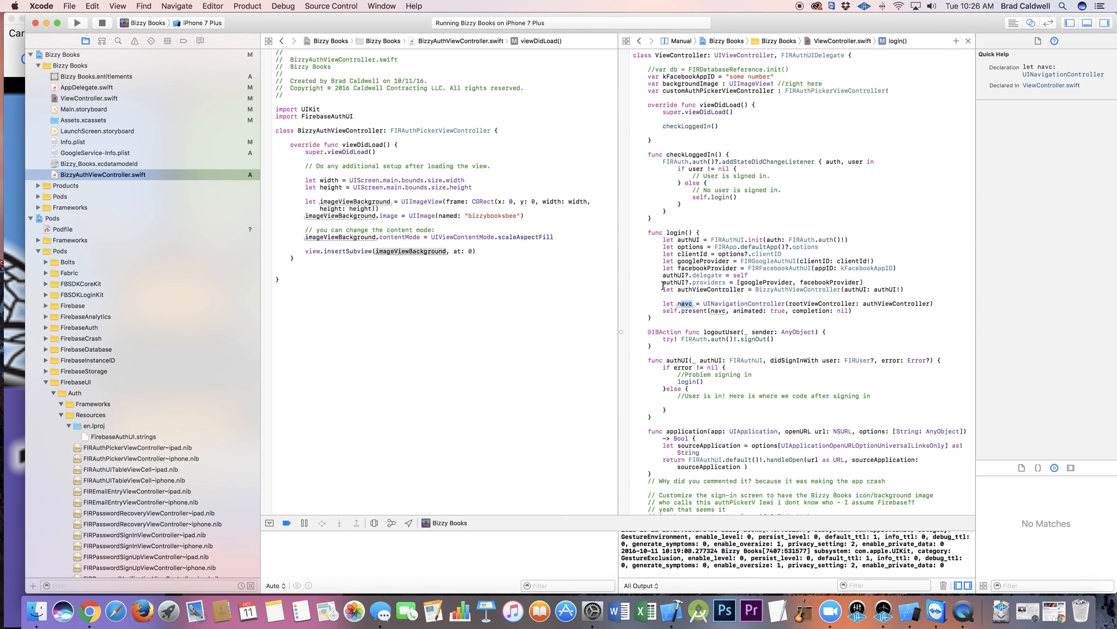
pyautogui.click(731, 296)
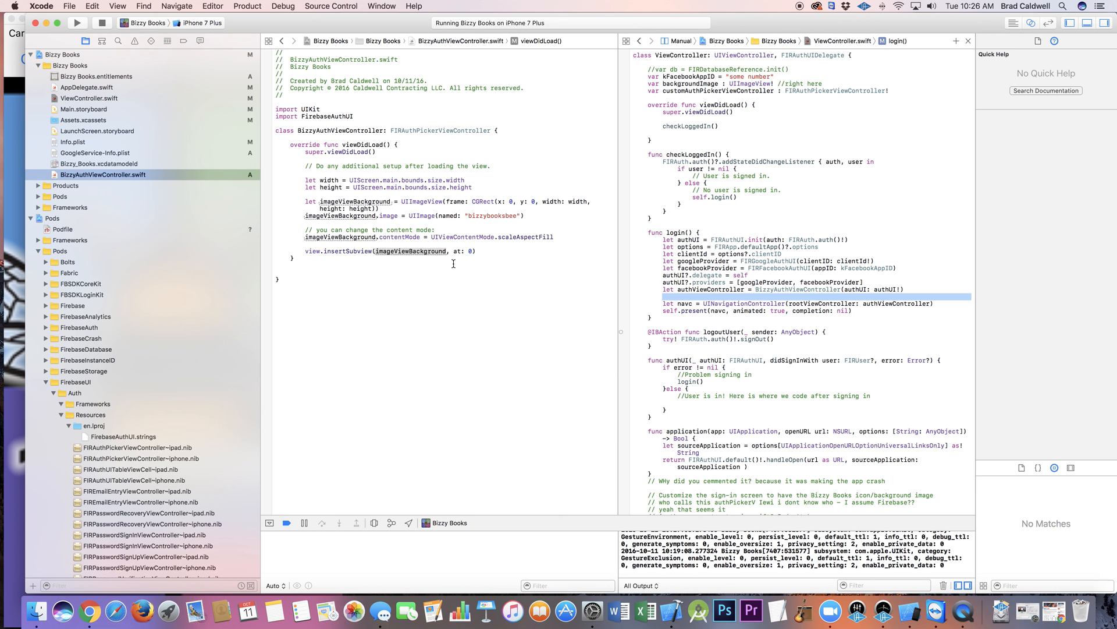
pyautogui.moveTo(336, 147)
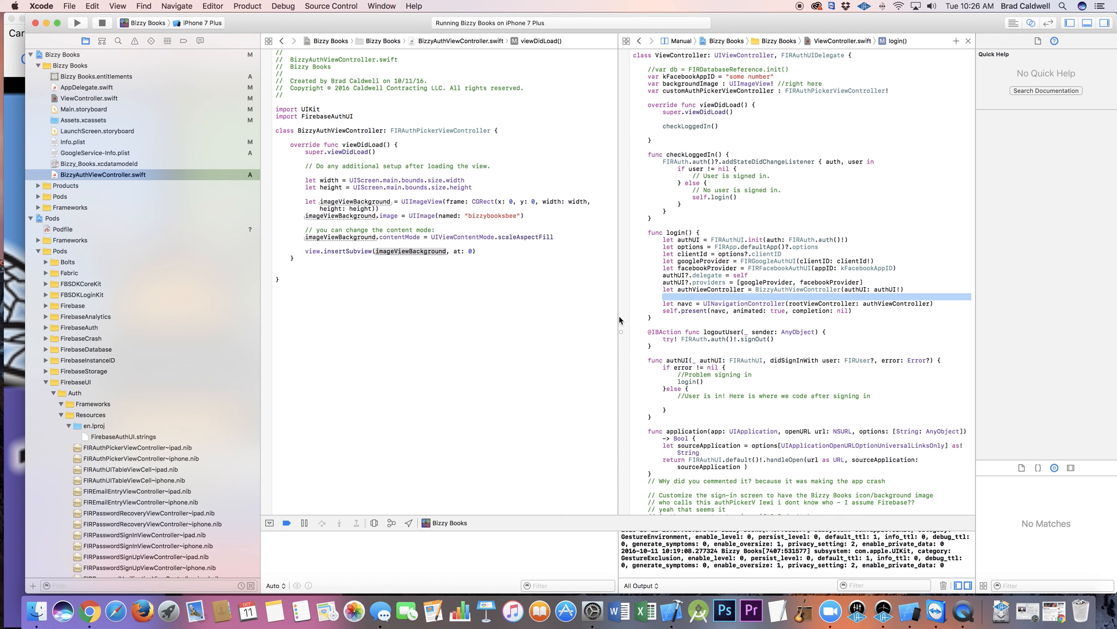
# Scroll ViewController.swift to the commented-out authPickerViewController function below login().
pyautogui.scroll(-3)
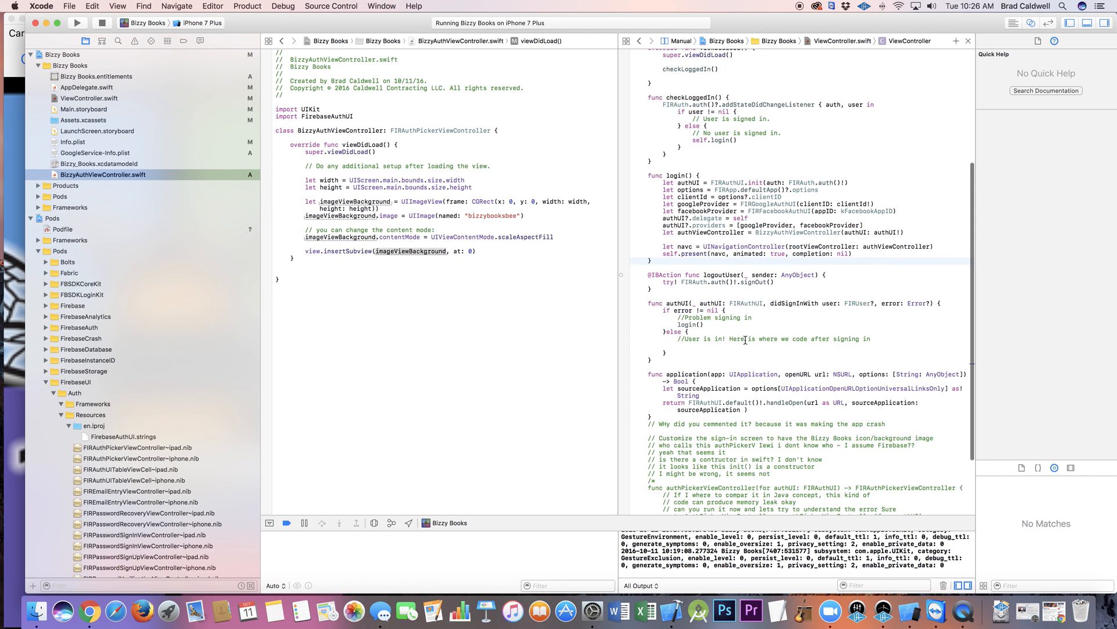
pyautogui.scroll(-3)
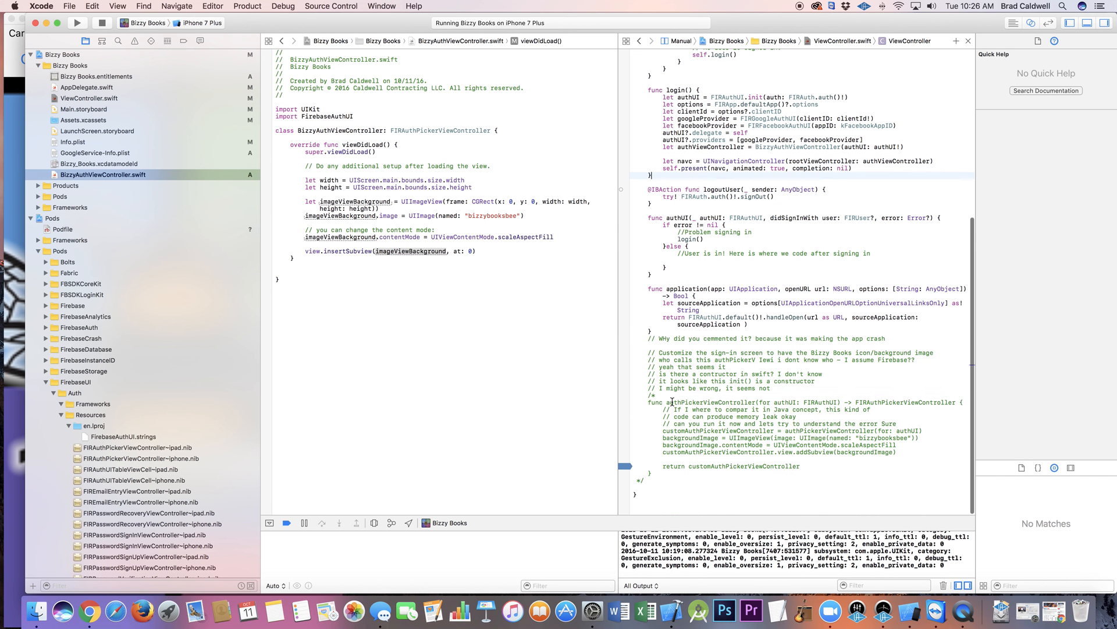
pyautogui.scroll(3)
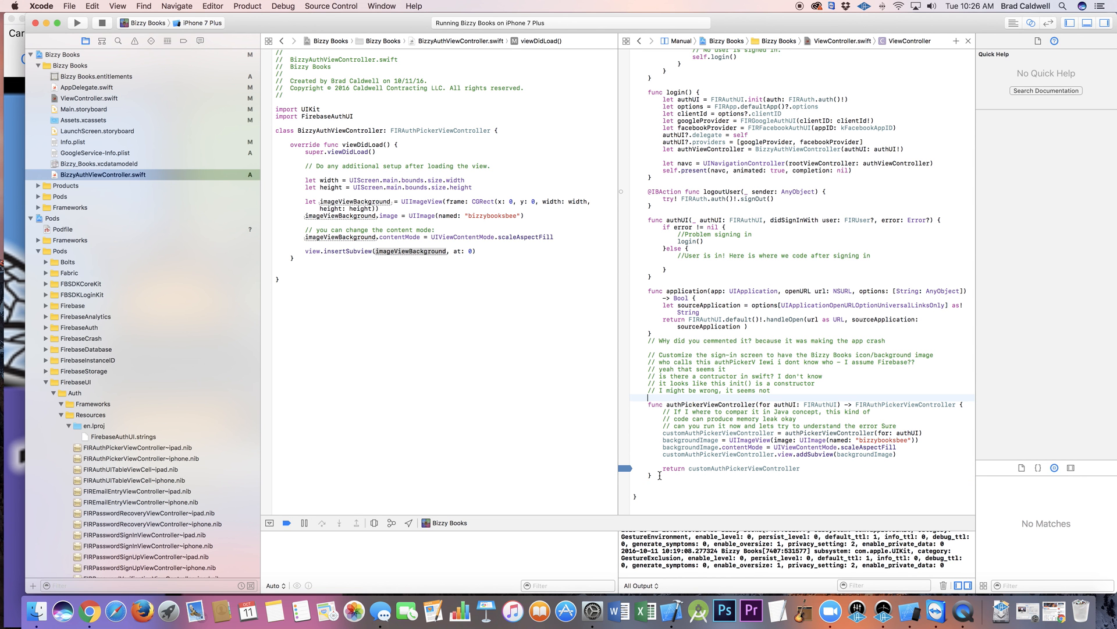
pyautogui.moveTo(696, 404)
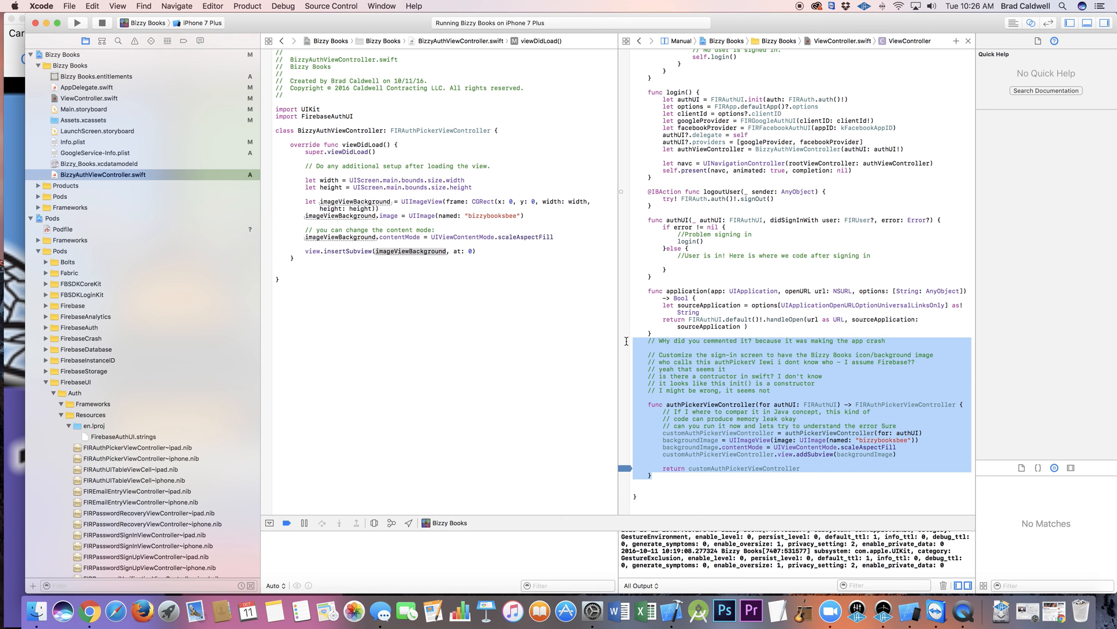
# Scroll ViewController.swift back to the top after removing the old block.
pyautogui.scroll(3)
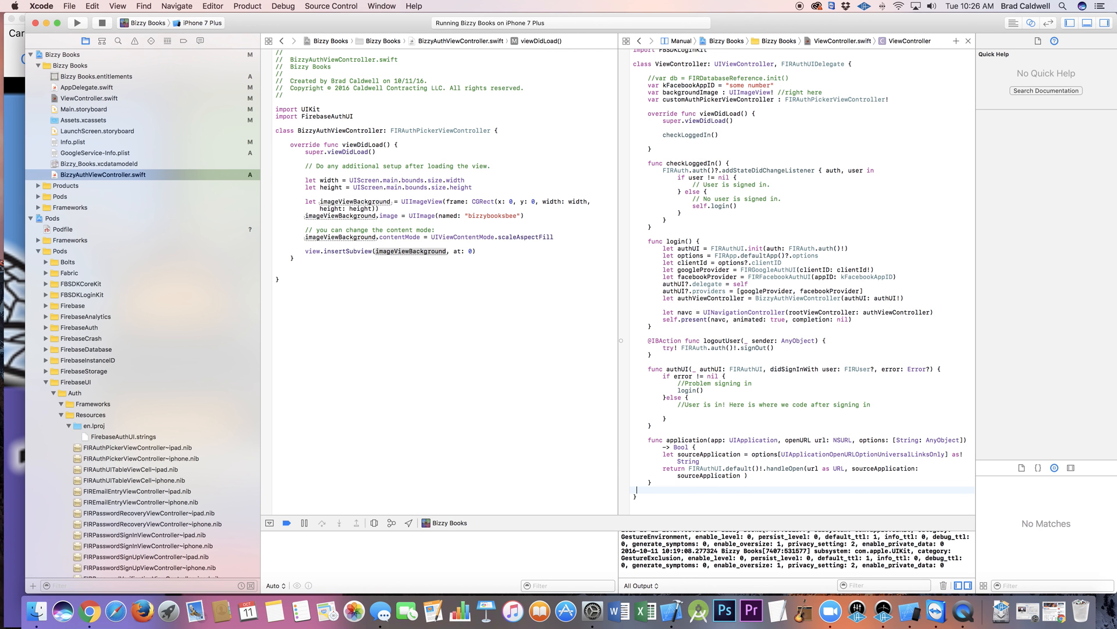
pyautogui.scroll(3)
pyautogui.write('}')
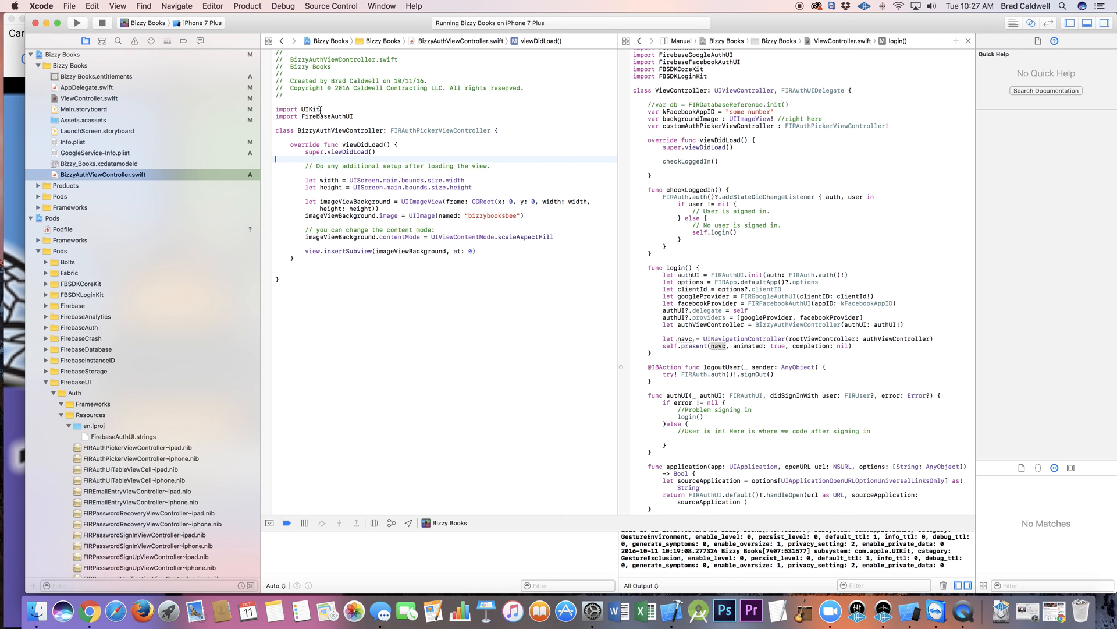
pyautogui.click(76, 24)
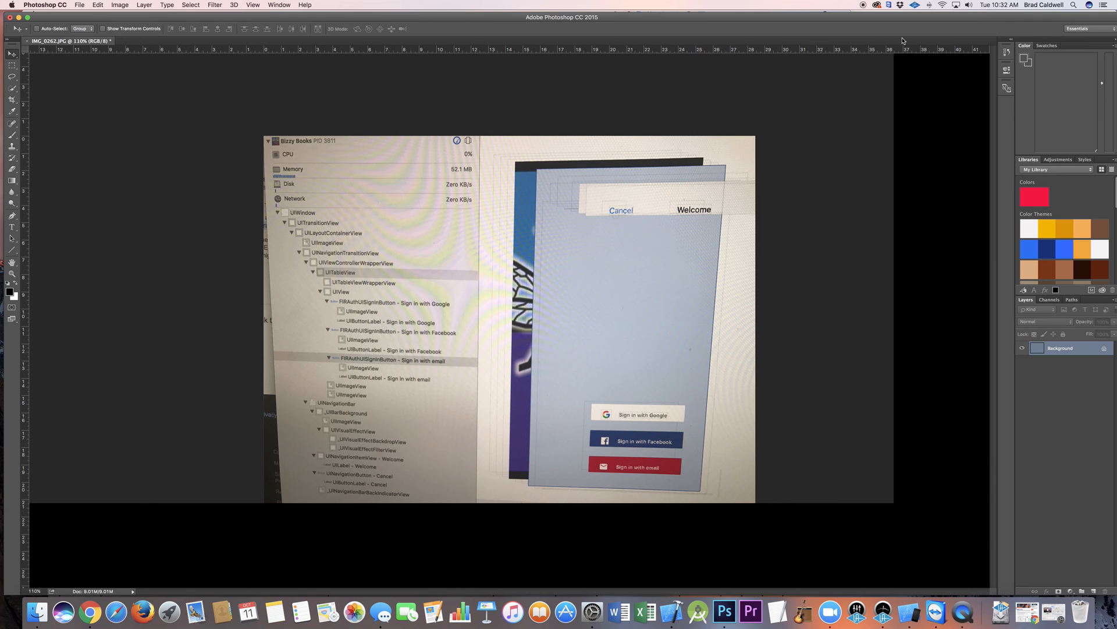
pyautogui.moveTo(567, 100)
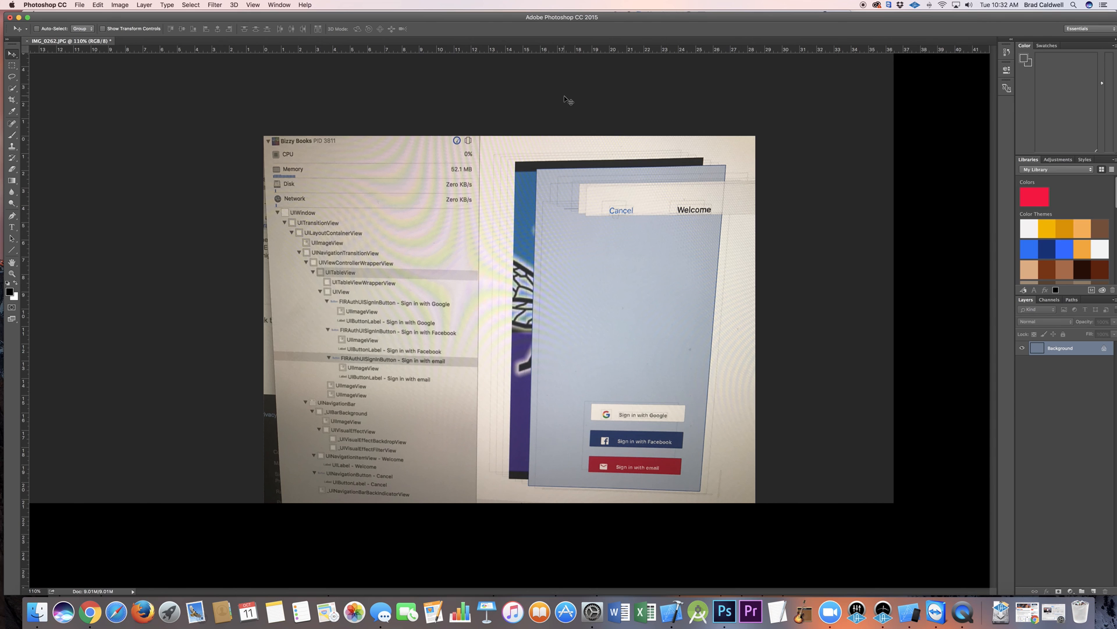
pyautogui.moveTo(521, 150)
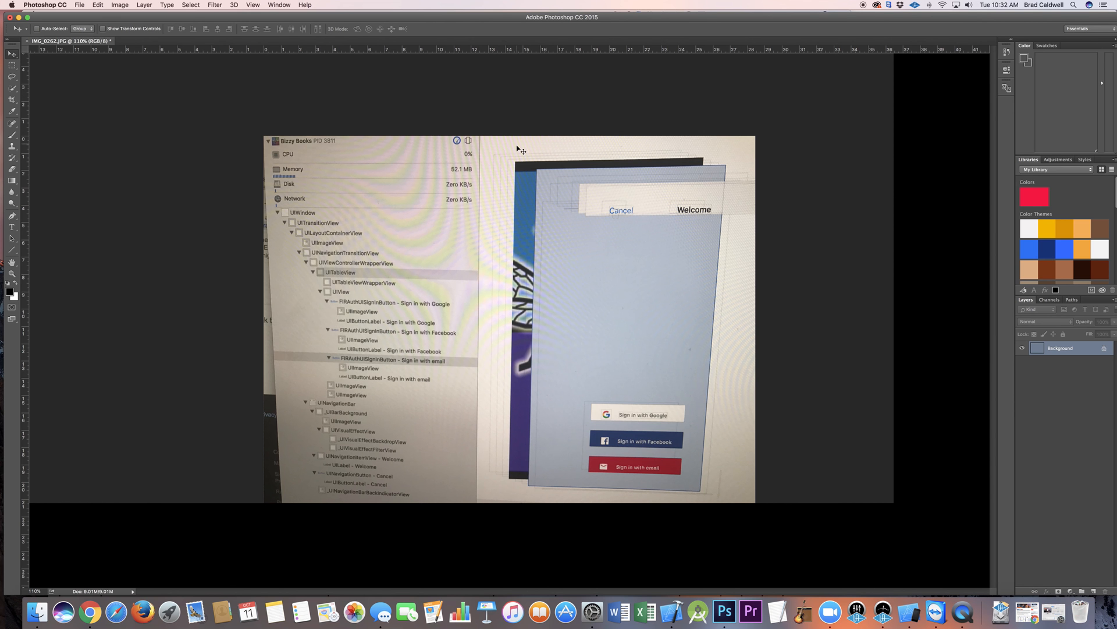
pyautogui.moveTo(522, 209)
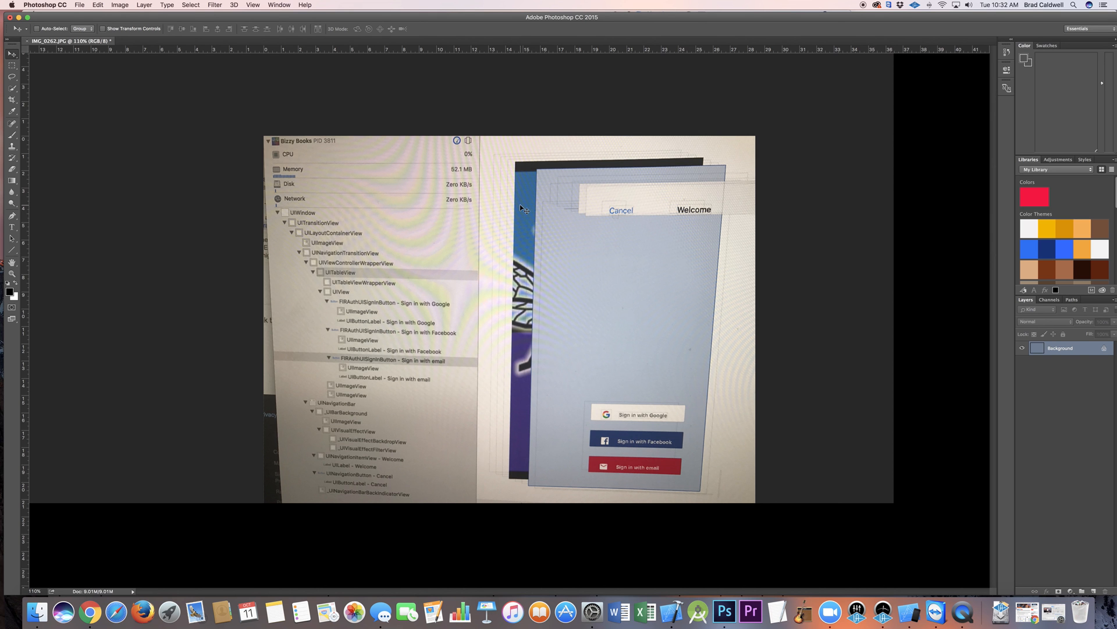
pyautogui.moveTo(522, 202)
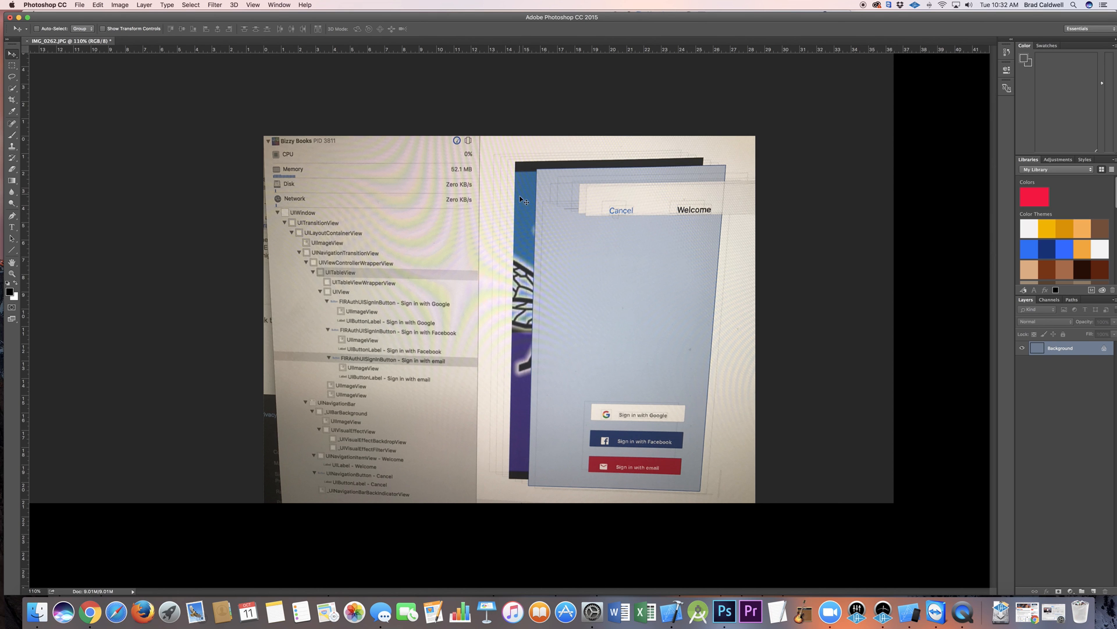
pyautogui.moveTo(538, 411)
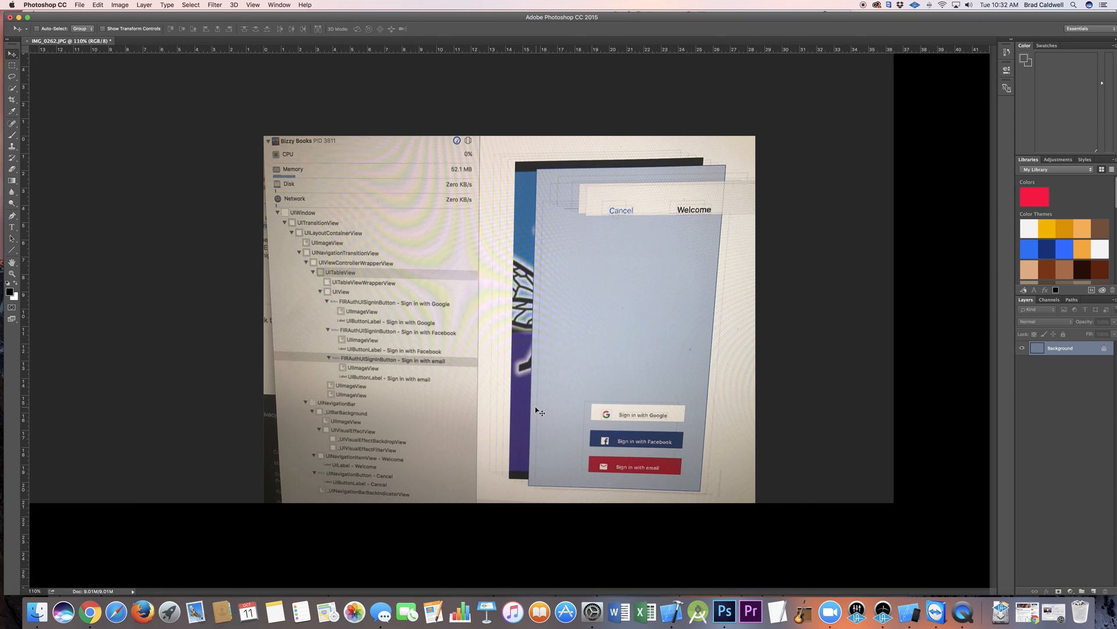
pyautogui.moveTo(540, 179)
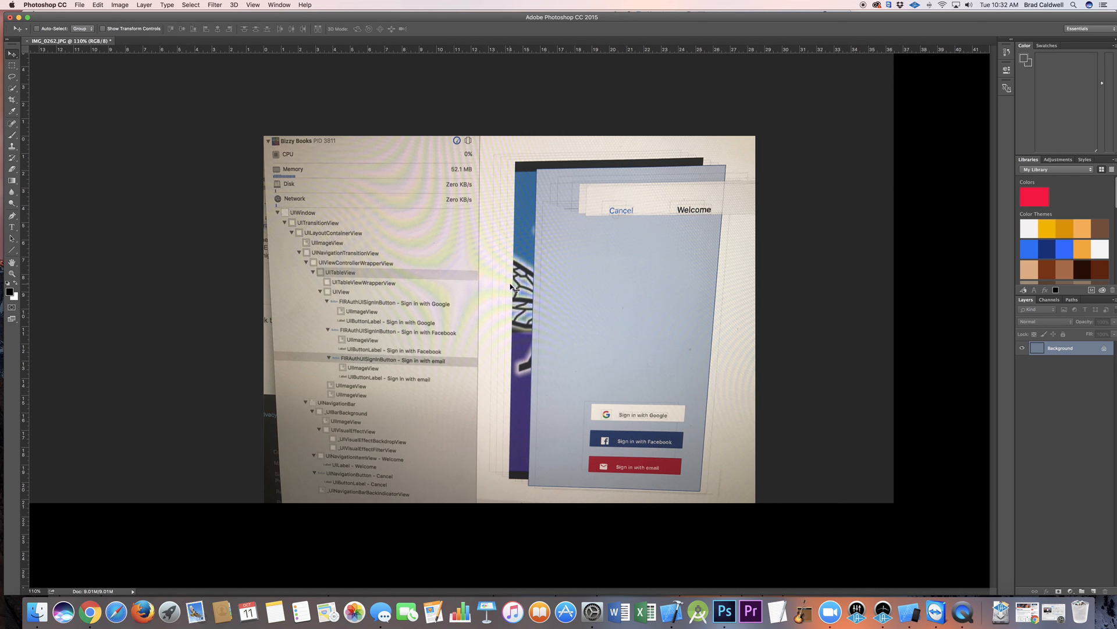
pyautogui.moveTo(592, 202)
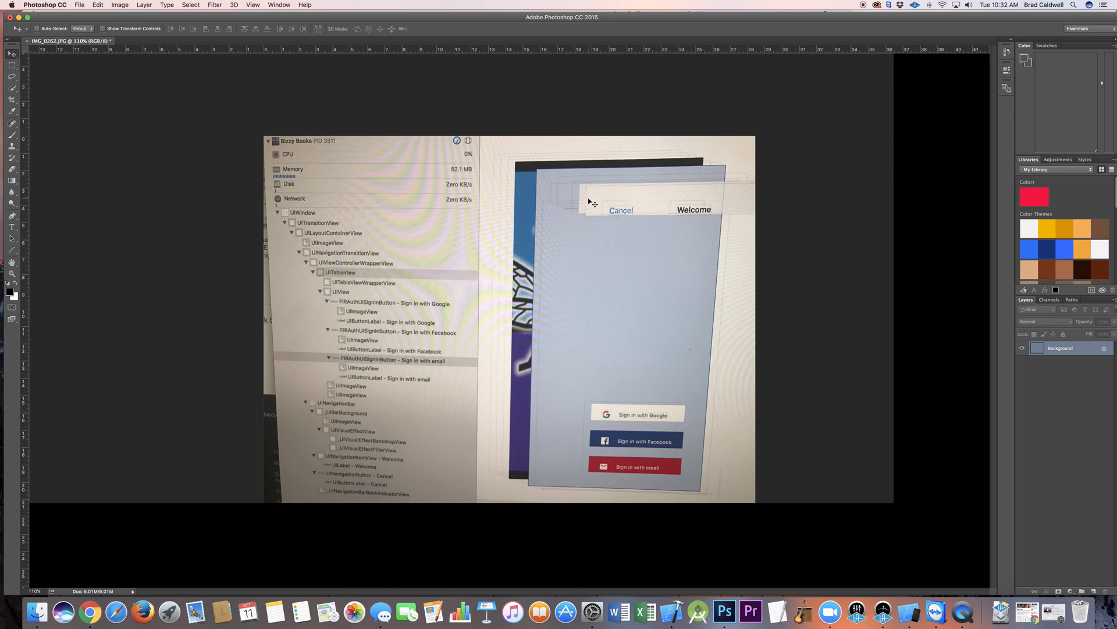
pyautogui.moveTo(600, 456)
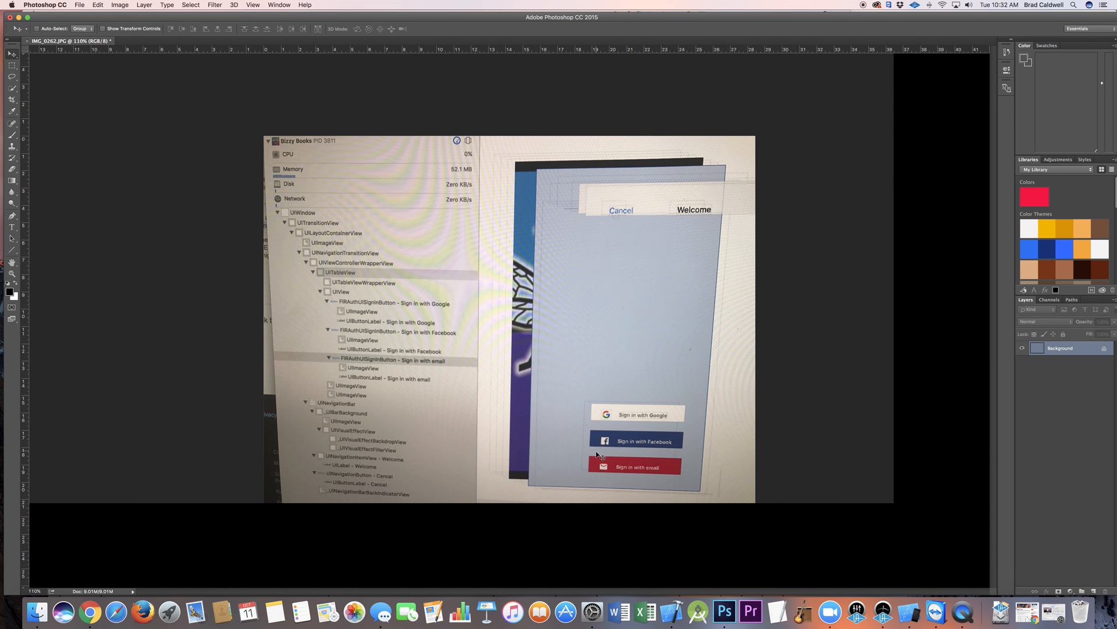
pyautogui.moveTo(584, 306)
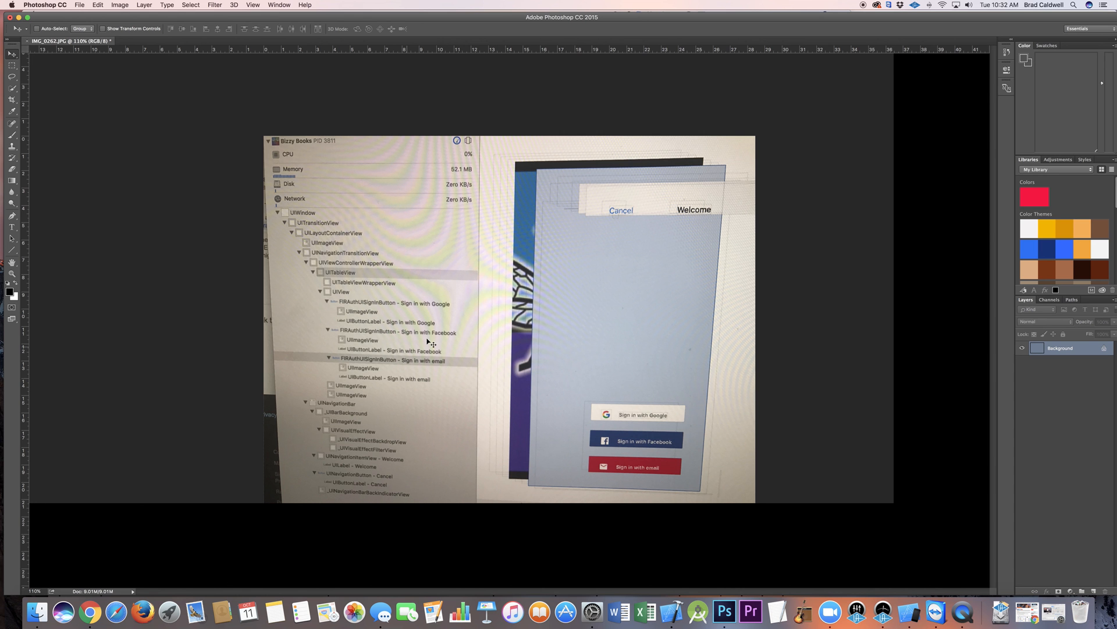
pyautogui.moveTo(545, 167)
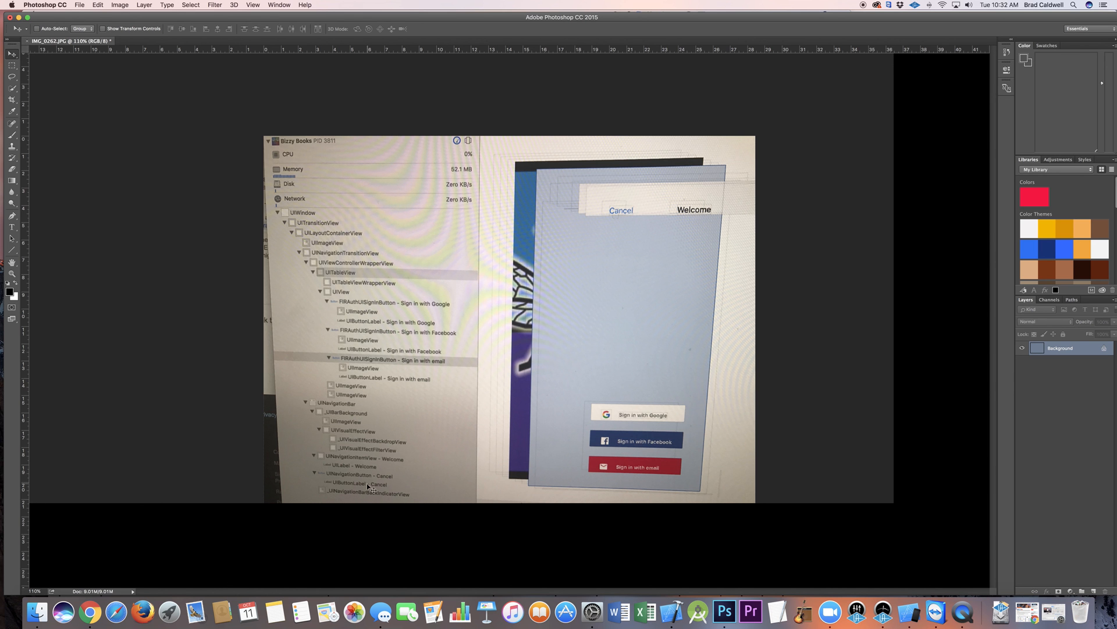
pyautogui.moveTo(697, 611)
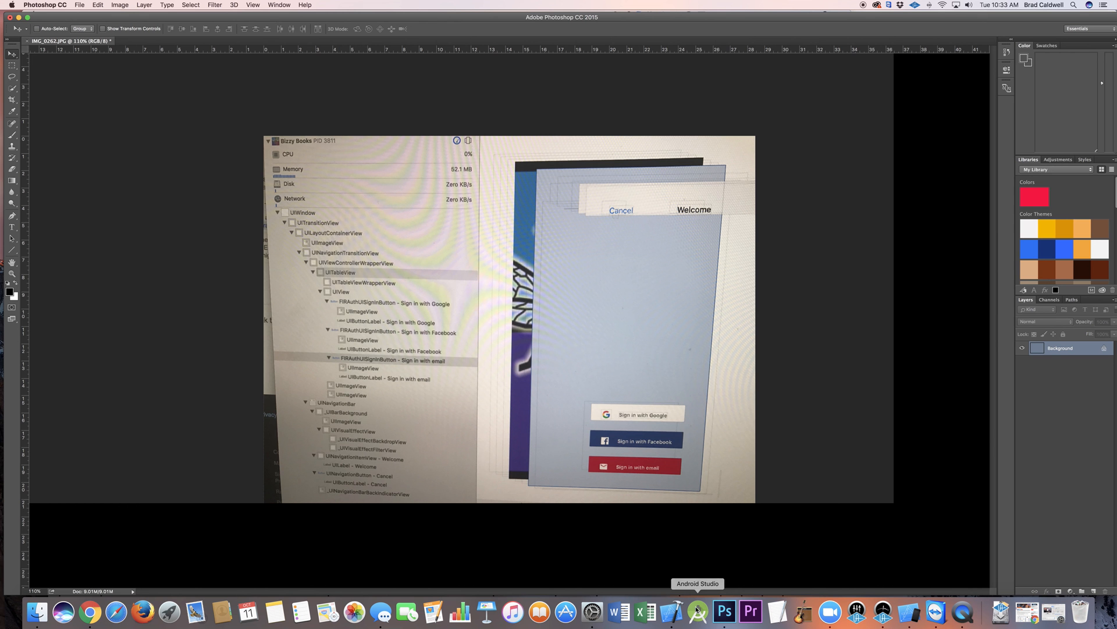
pyautogui.click(668, 611)
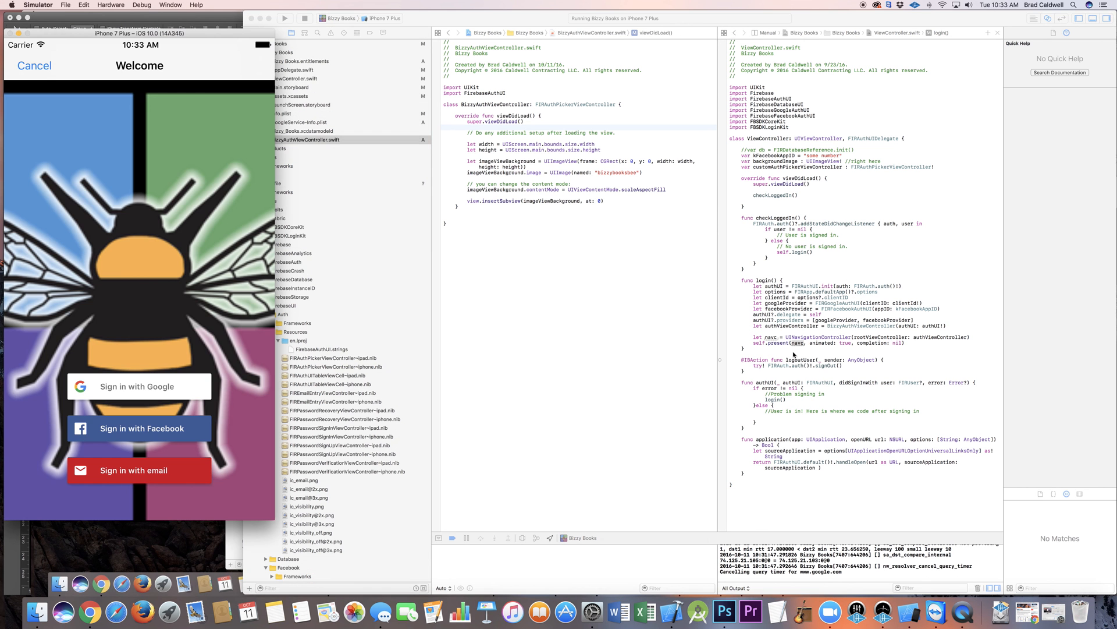
pyautogui.moveTo(249, 60)
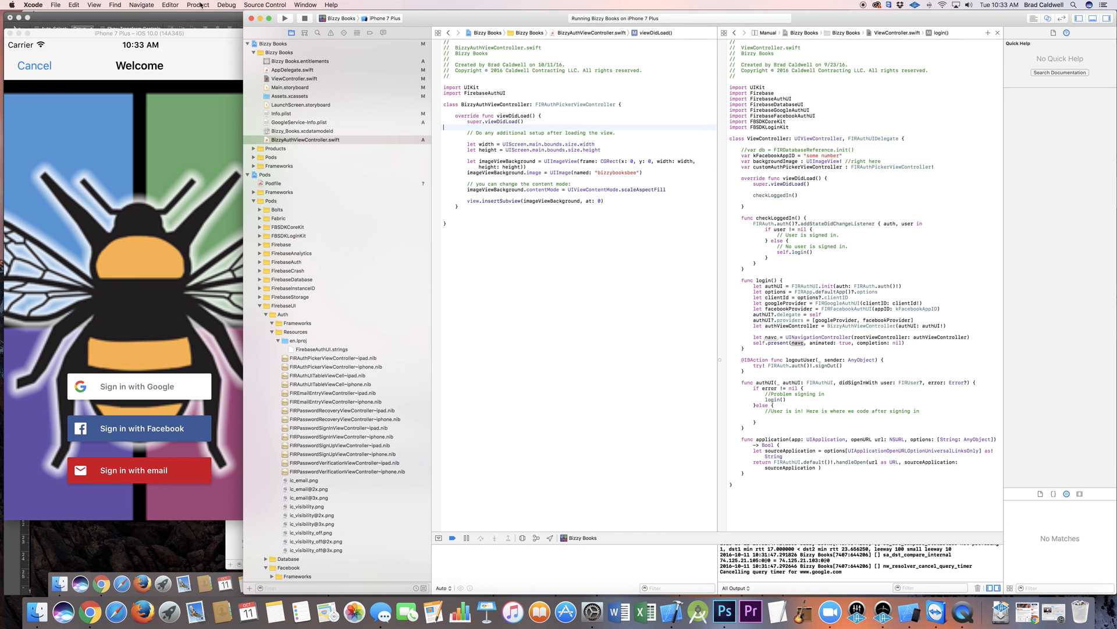
# Open the Debug menu's View Debugging commands while Bizzy Books runs.
pyautogui.click(226, 5)
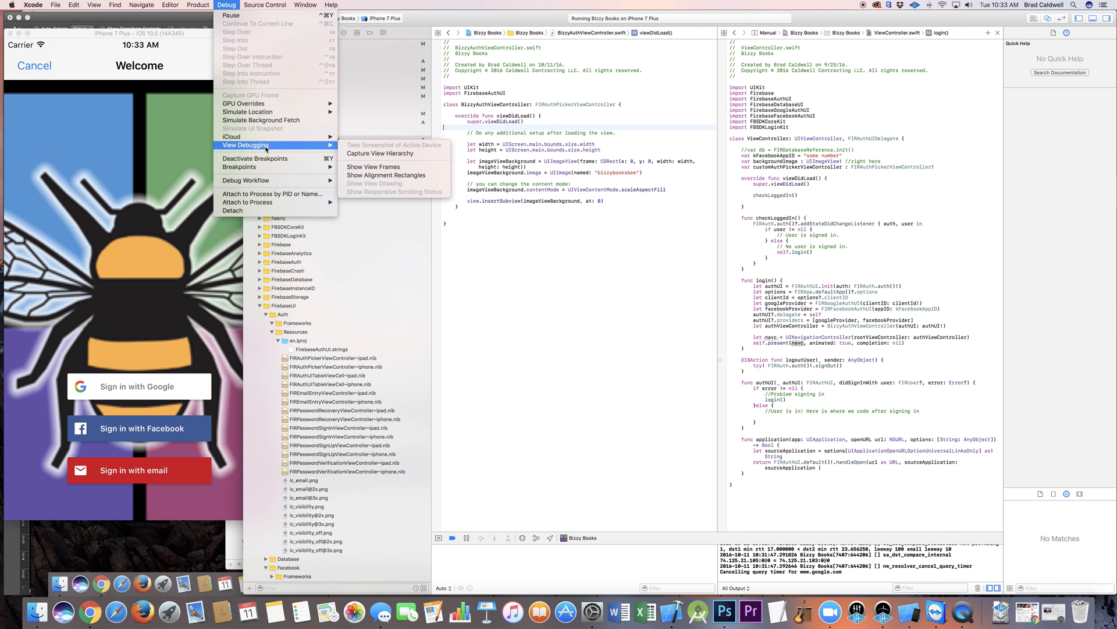
pyautogui.moveTo(392, 153)
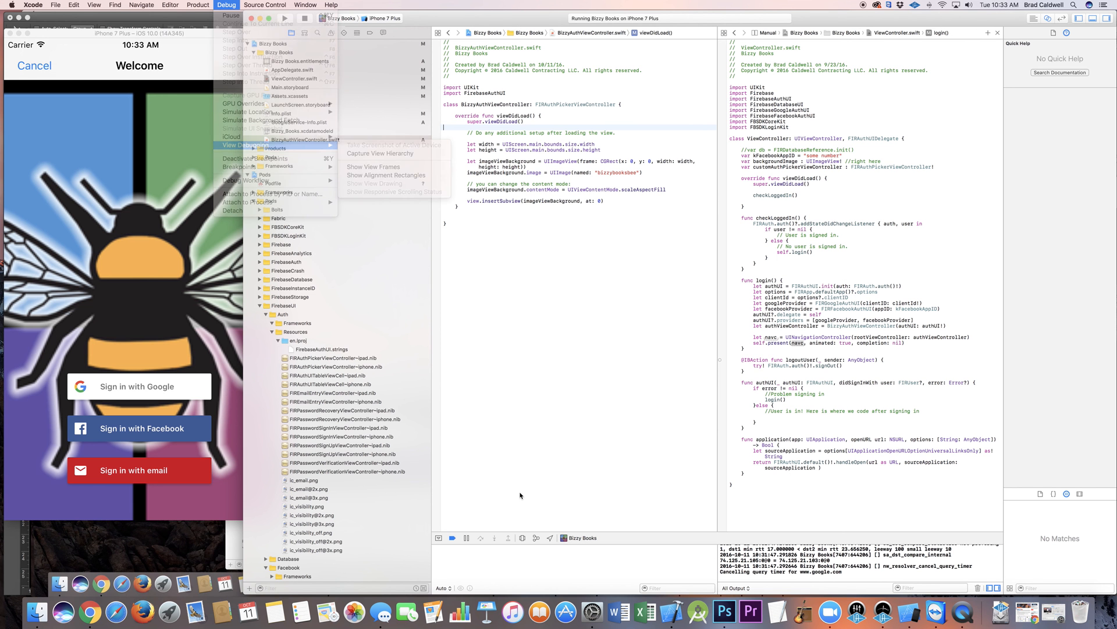
# Capture the sign-in screen's view hierarchy and inspect its layered 3D views.
pyautogui.click(382, 154)
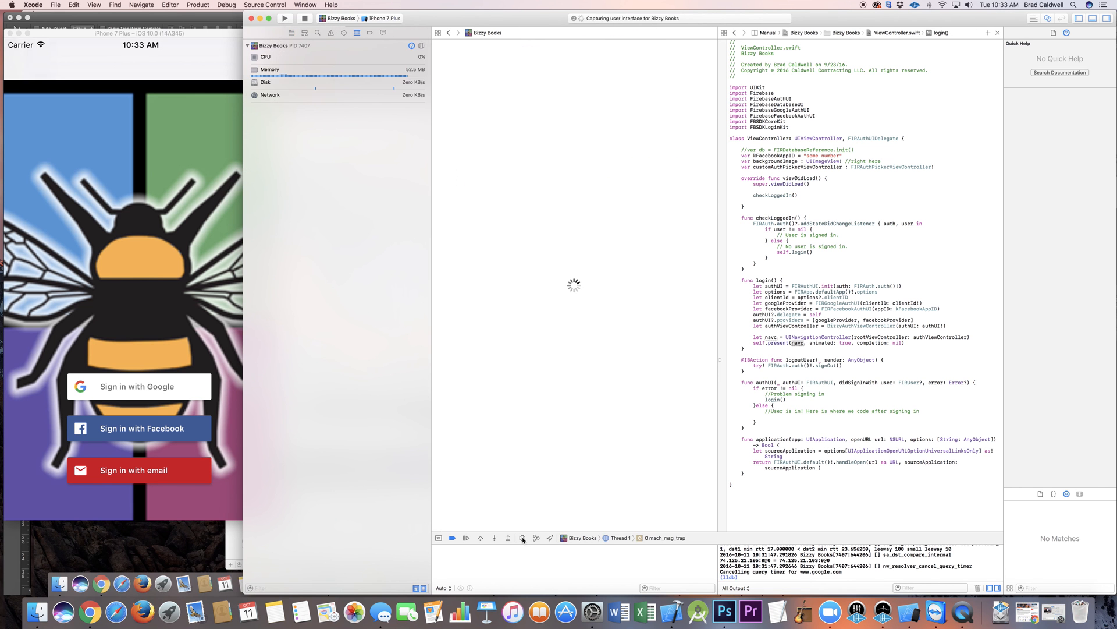
pyautogui.click(523, 538)
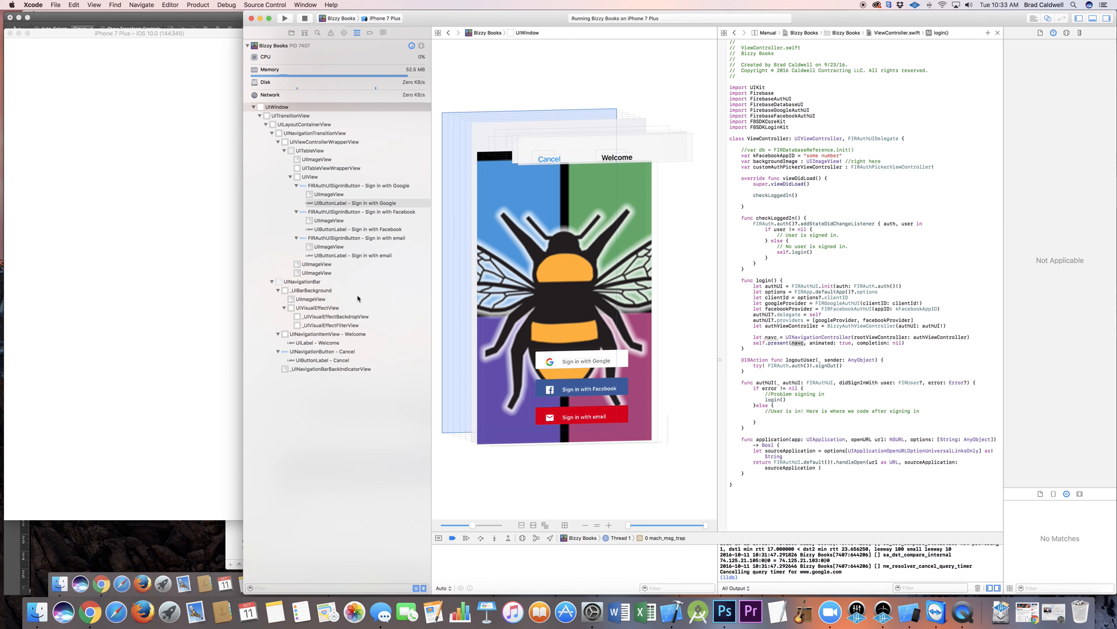
pyautogui.moveTo(684, 269)
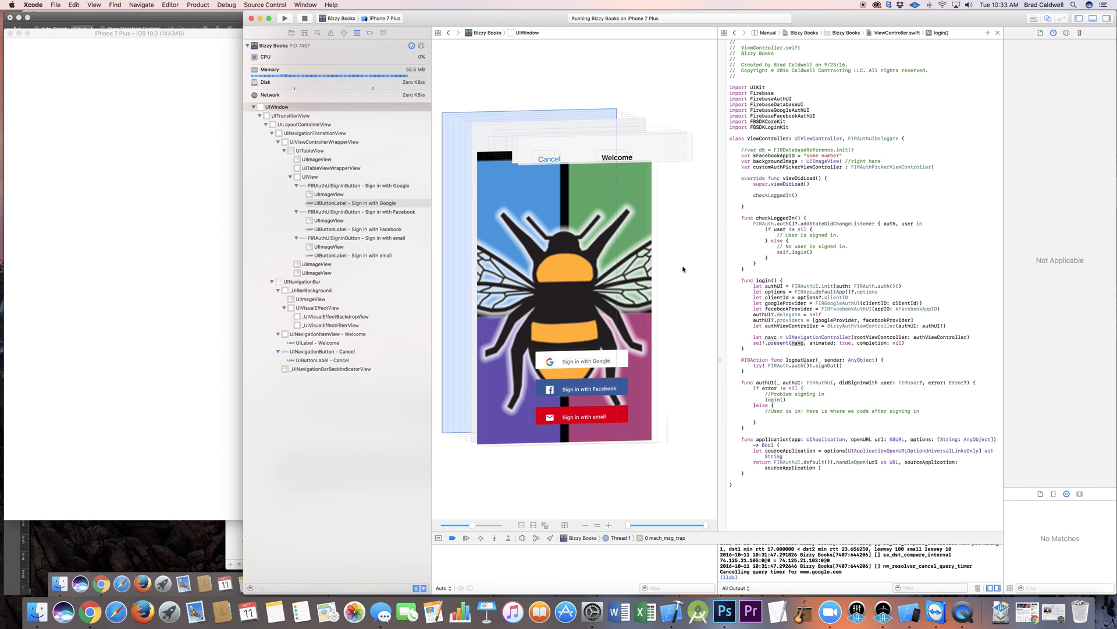